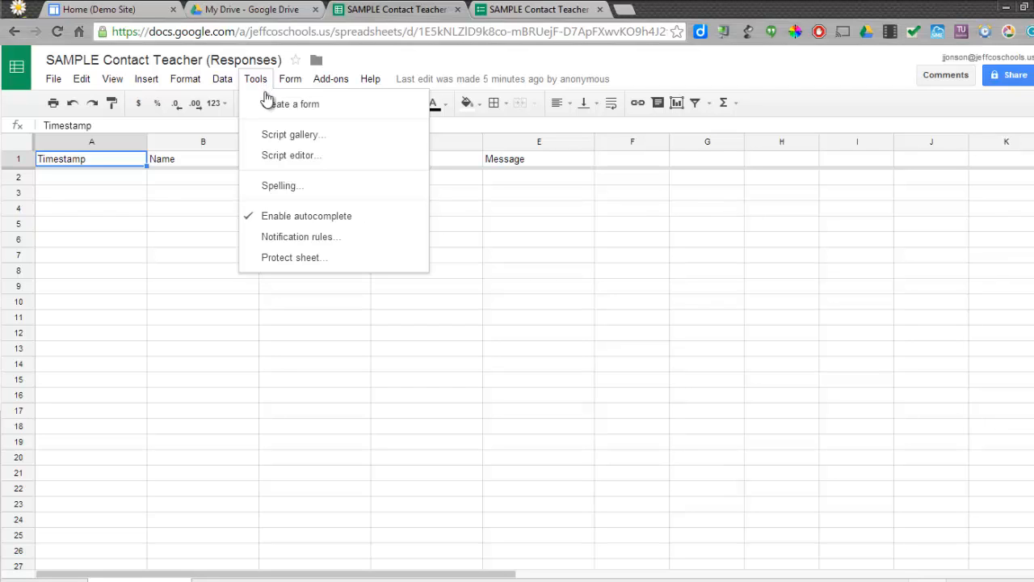
{"action": "mouse_move", "coordinate": [273, 318]}
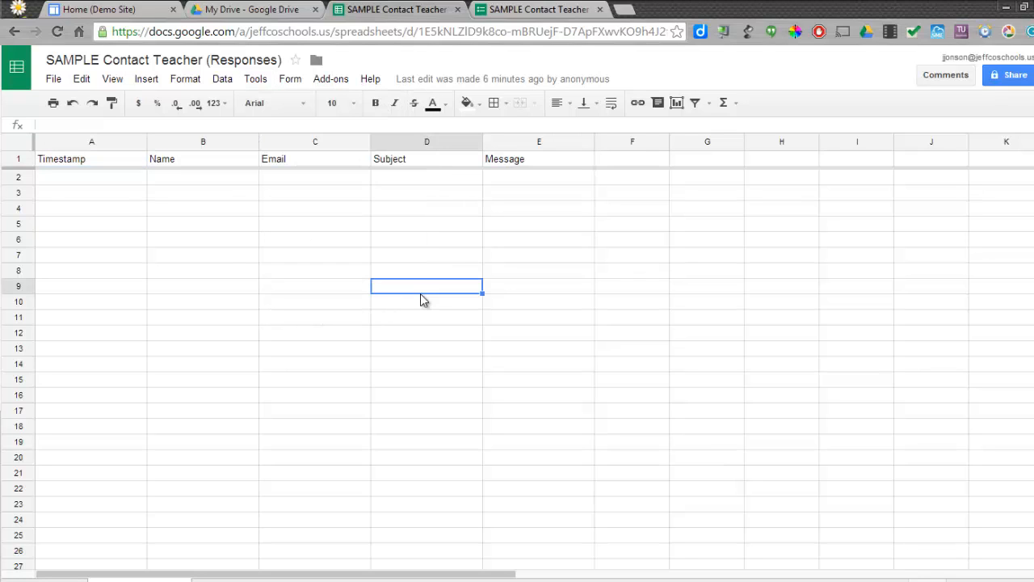
{"action": "mouse_move", "coordinate": [420, 293]}
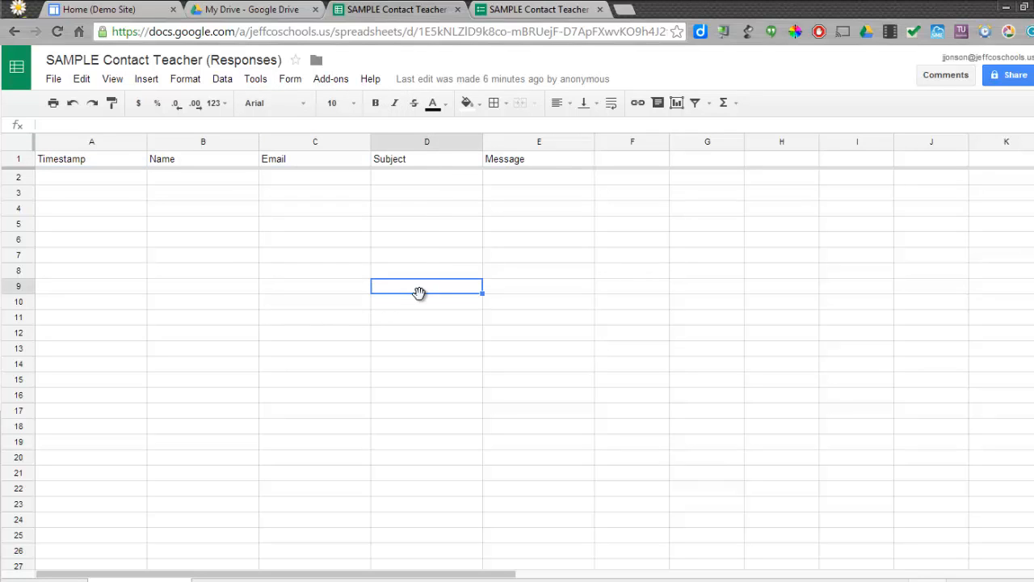
{"action": "mouse_move", "coordinate": [358, 64]}
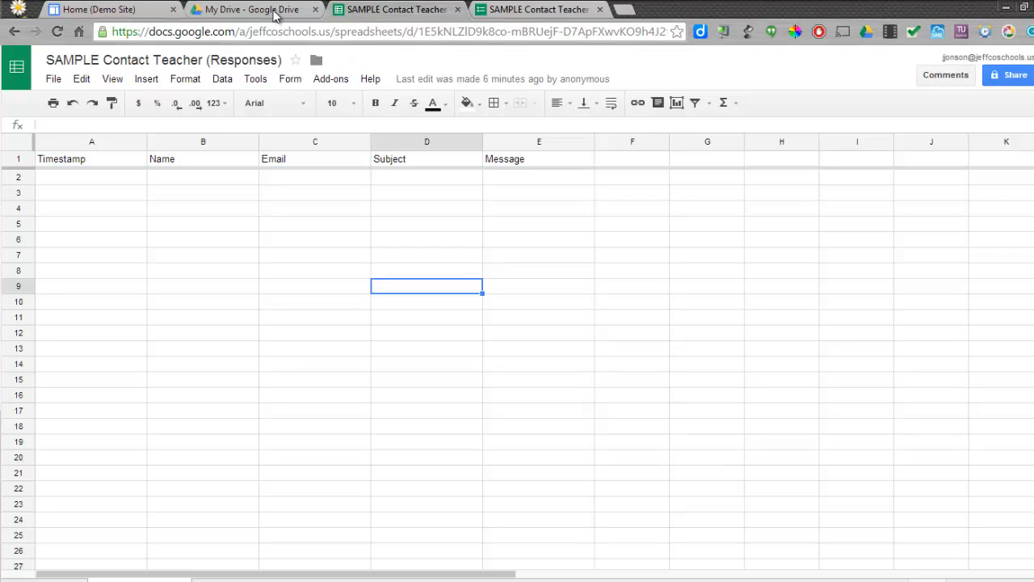
Step: Switch between the contact form and its responses spreadsheet, closing the duplicate spreadsheet tab
{"action": "left_click", "coordinate": [255, 9]}
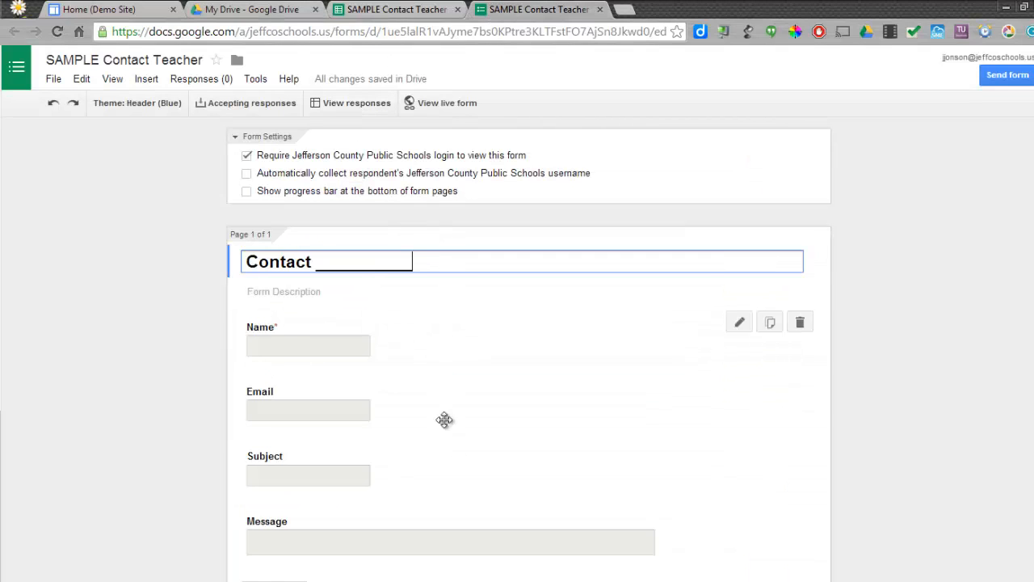
{"action": "scroll", "scroll_direction": "down", "scroll_amount": 3}
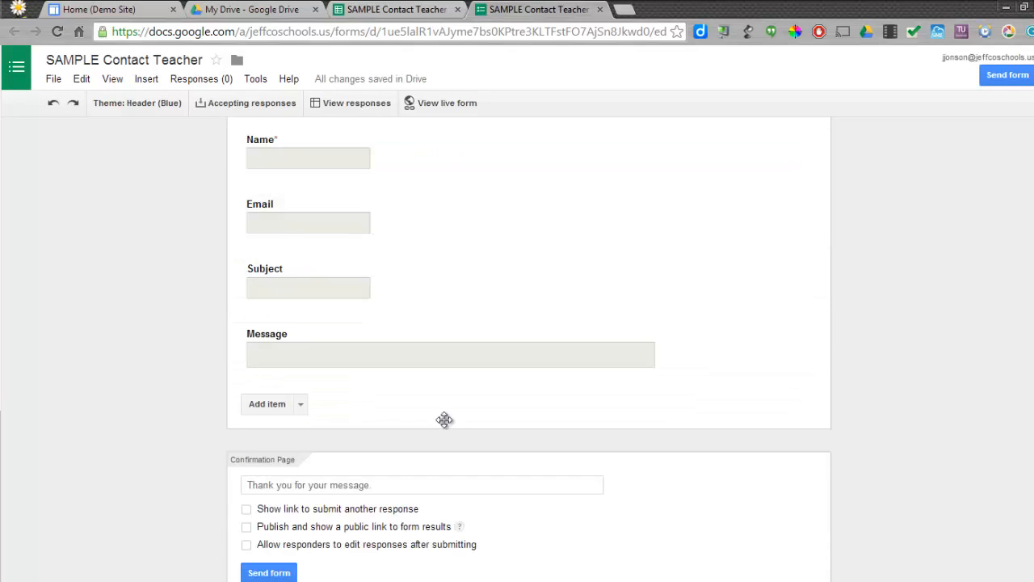
{"action": "scroll", "scroll_direction": "up", "scroll_amount": 3}
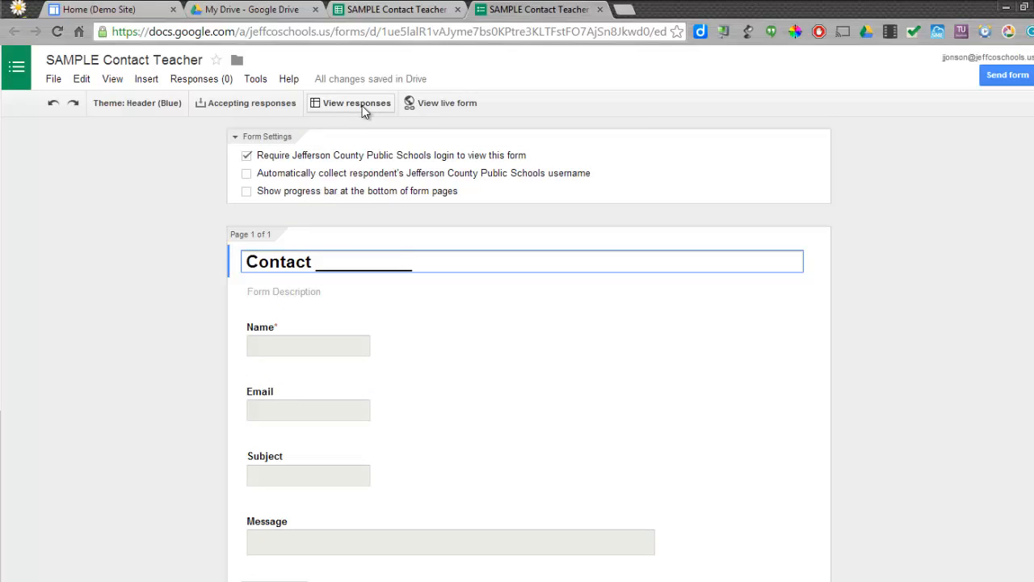
{"action": "left_click", "coordinate": [356, 102]}
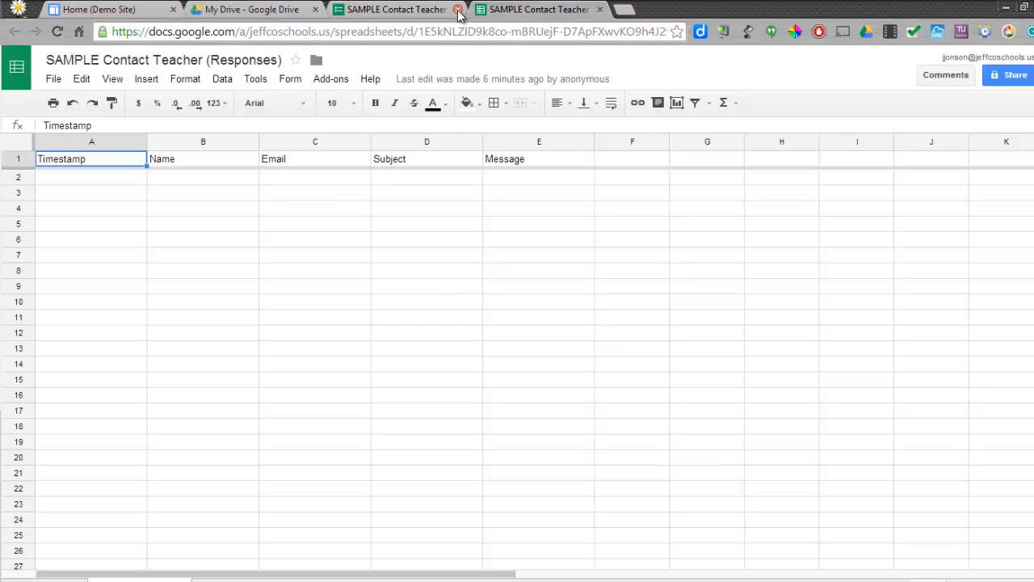
{"action": "left_click", "coordinate": [105, 9]}
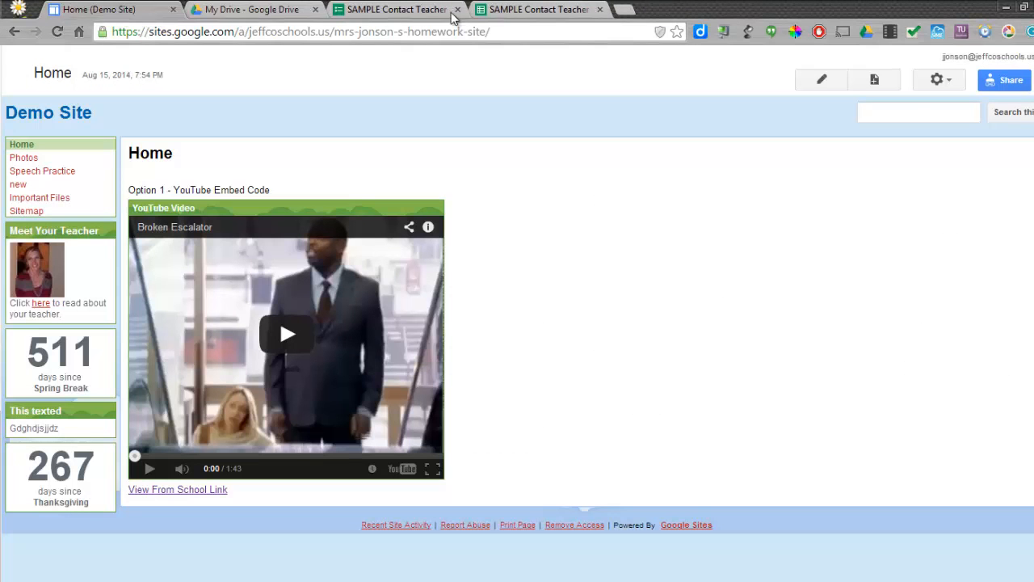
{"action": "left_click", "coordinate": [539, 9]}
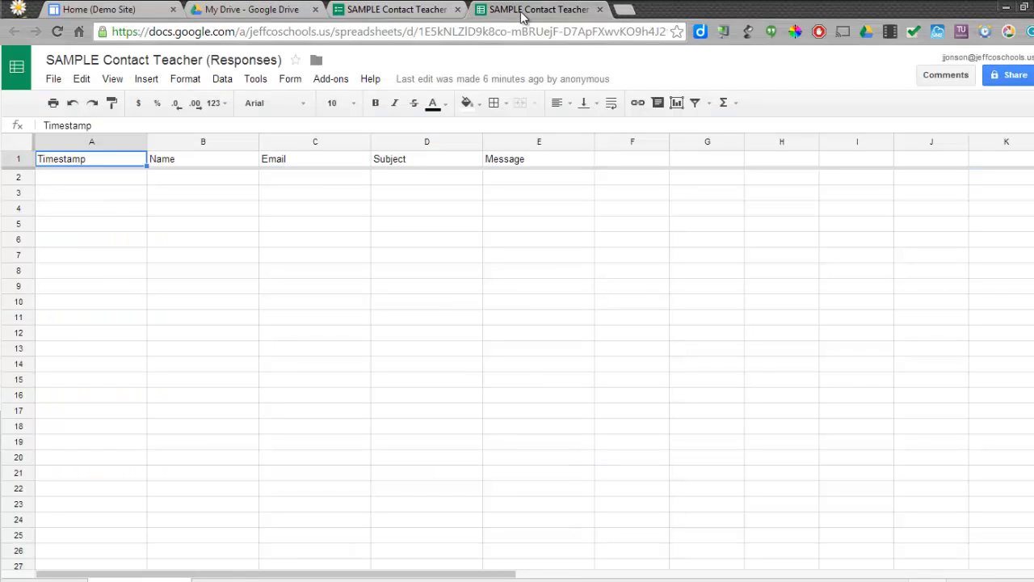
{"action": "mouse_move", "coordinate": [631, 13]}
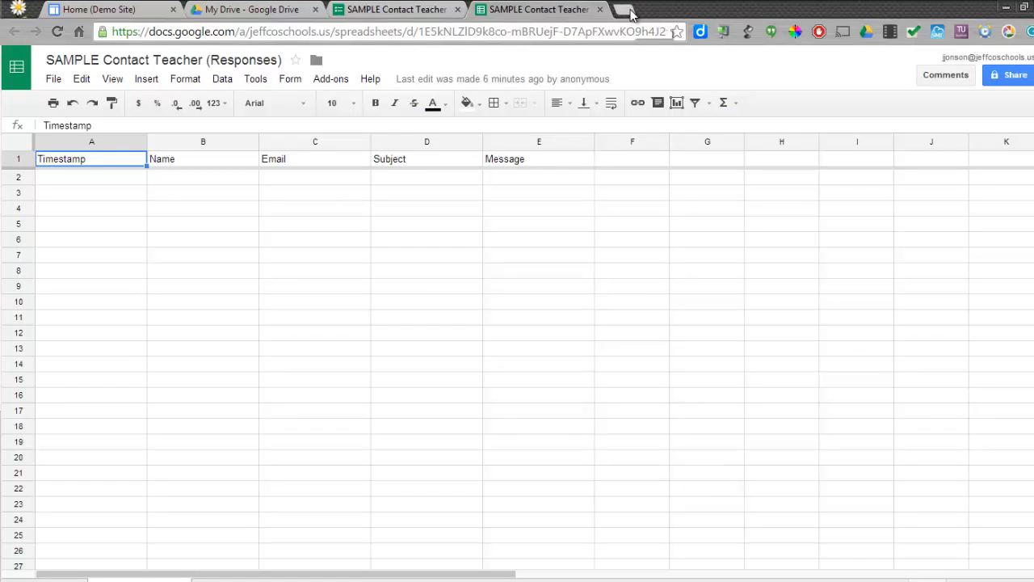
Step: Search the web for 'formemailer' in a new Chrome tab
{"action": "left_click", "coordinate": [635, 9]}
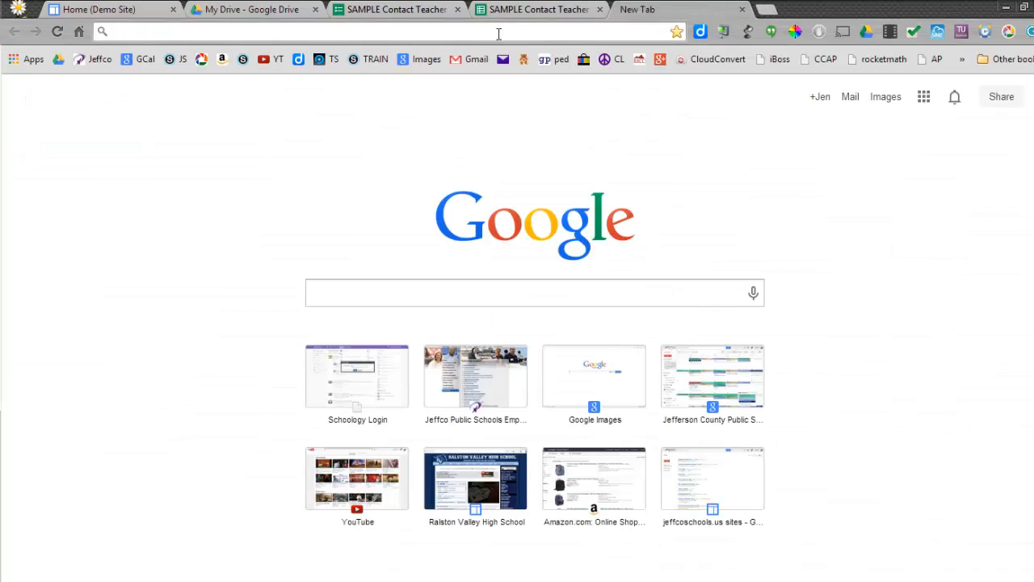
{"action": "type", "text": "formemailer"}
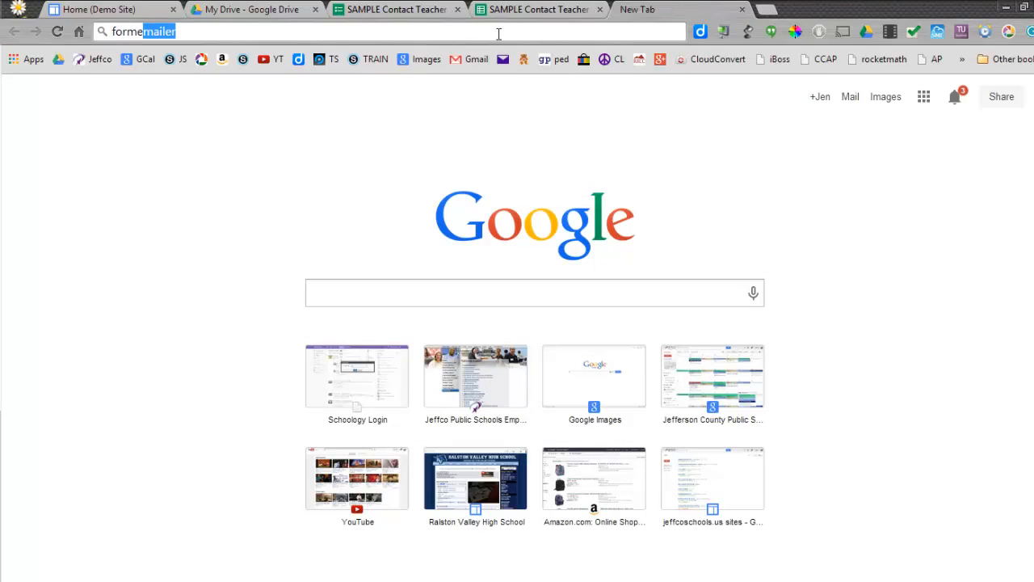
{"action": "key", "text": "Return"}
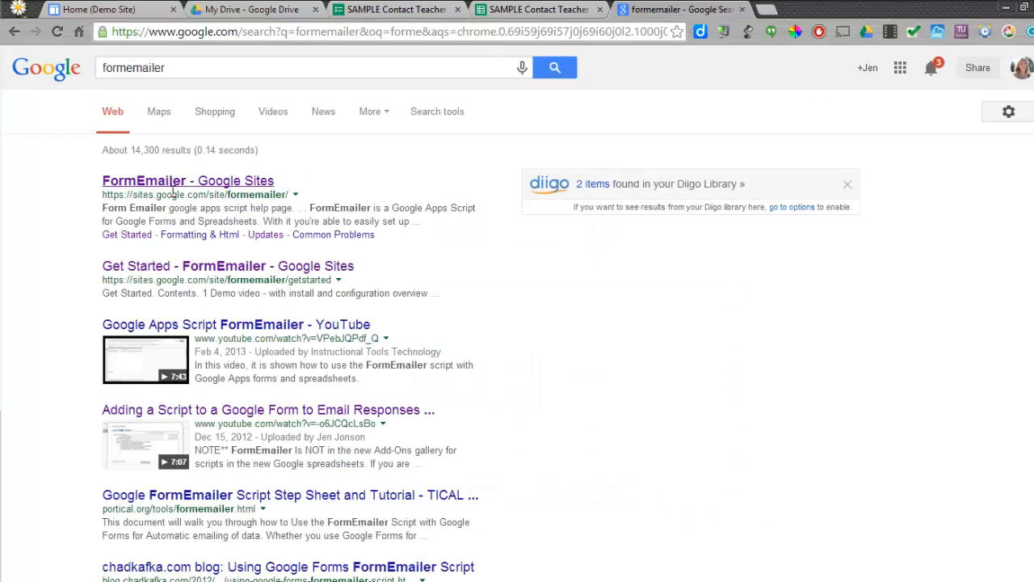
{"action": "mouse_move", "coordinate": [243, 194]}
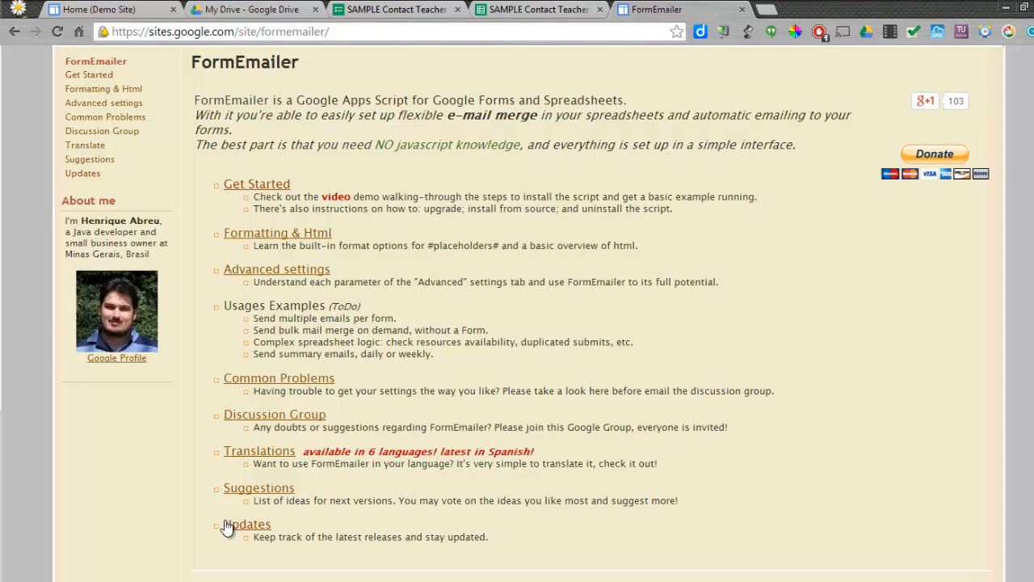
Step: Go to the site's Updates page and download the FormEmailer3.62.js attachment
{"action": "left_click", "coordinate": [246, 523]}
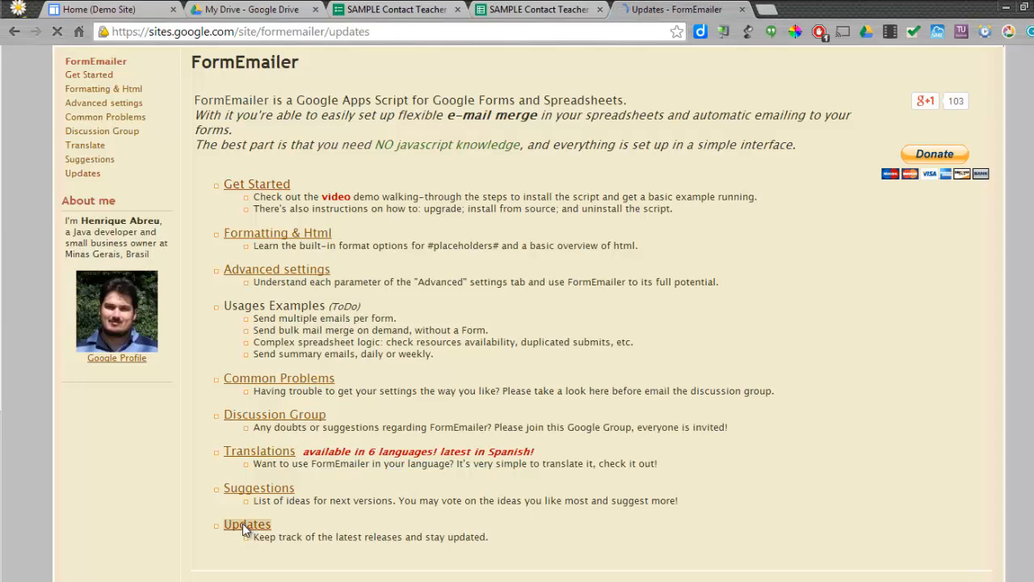
{"action": "left_click", "coordinate": [247, 524]}
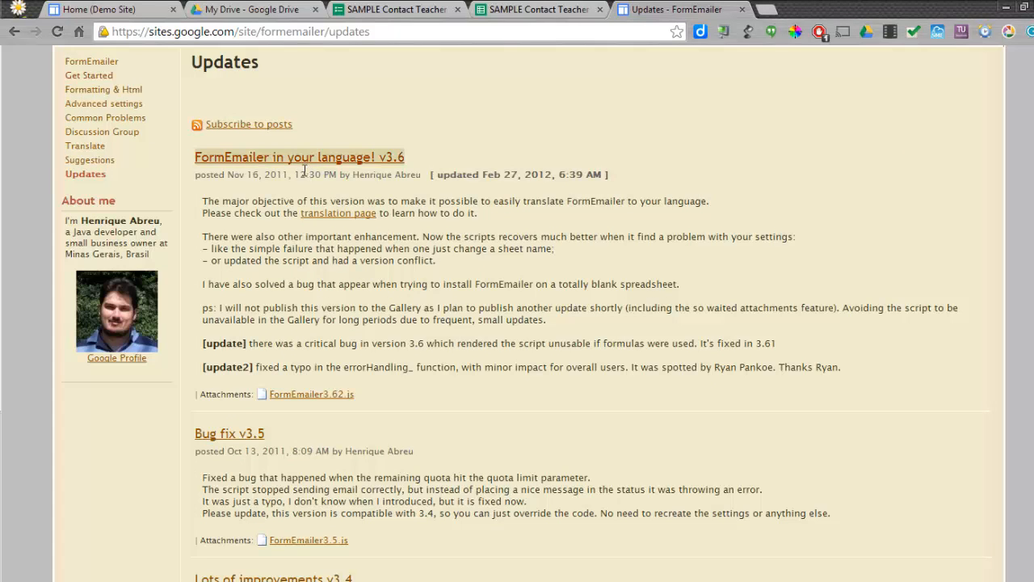
{"action": "left_click", "coordinate": [311, 394]}
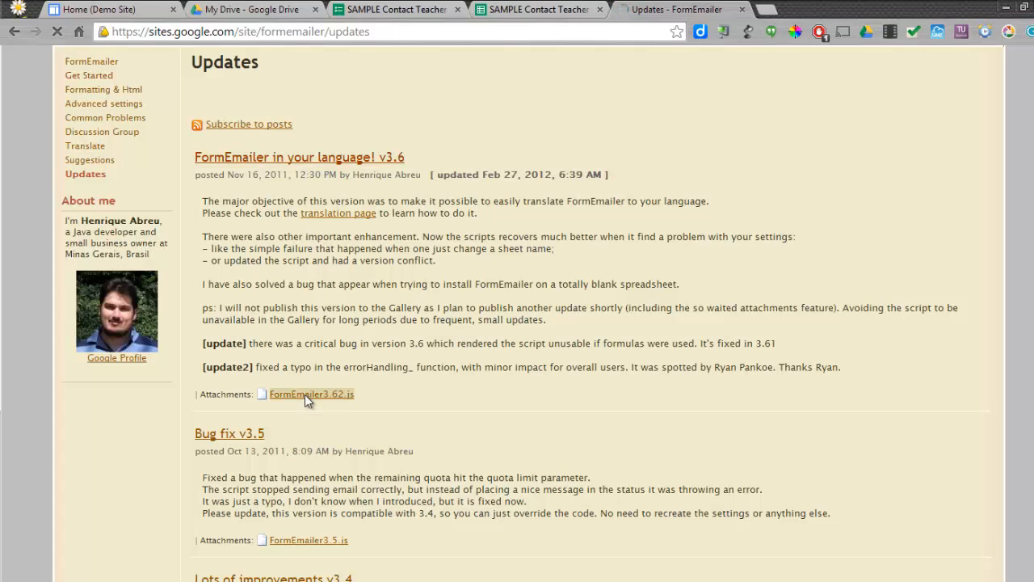
{"action": "left_click", "coordinate": [311, 393]}
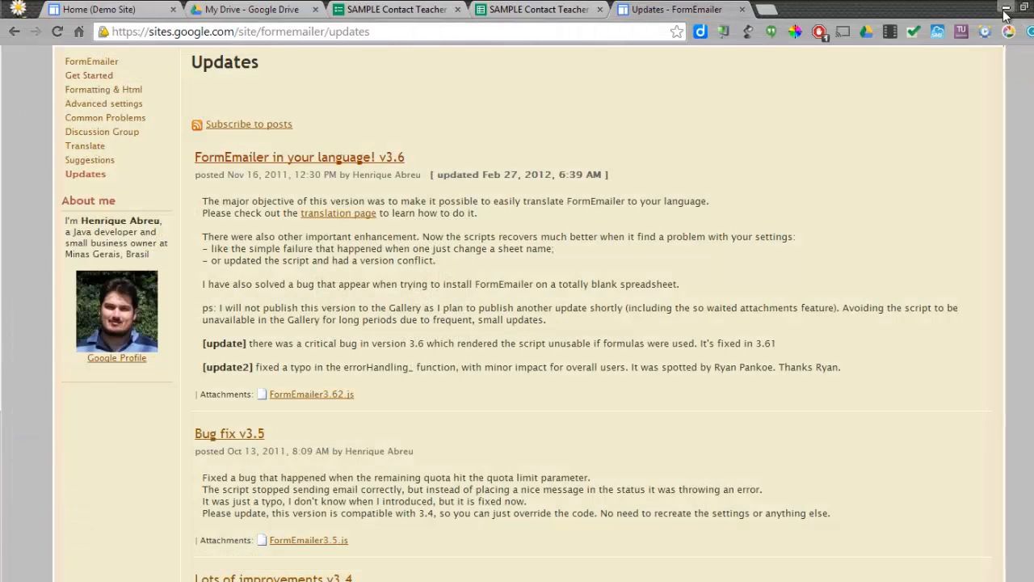
Step: Minimize Chrome and open the downloaded FormEmailer3.62 file from the desktop in Notepad
{"action": "left_click", "coordinate": [1006, 9]}
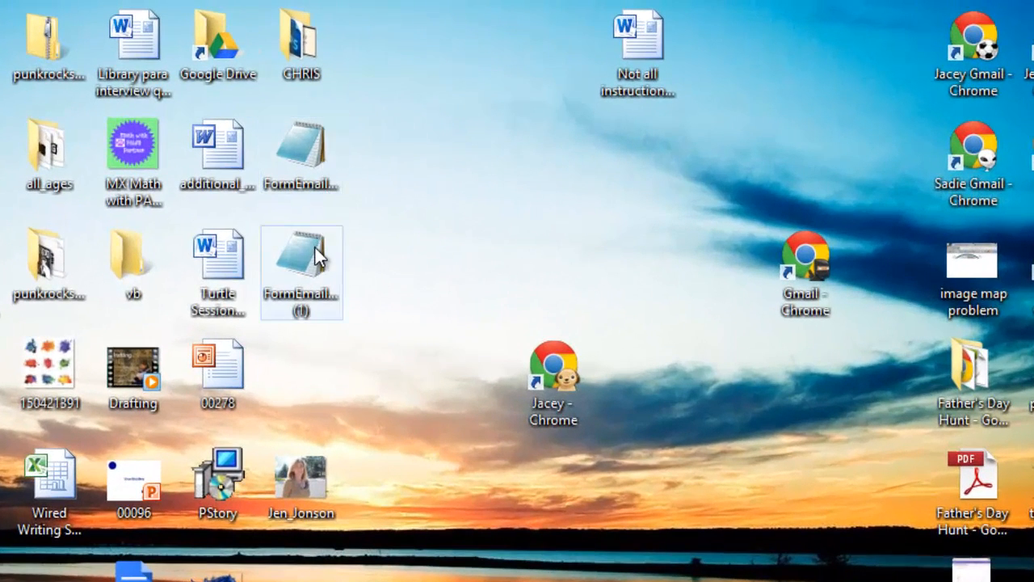
{"action": "right_click", "coordinate": [302, 272]}
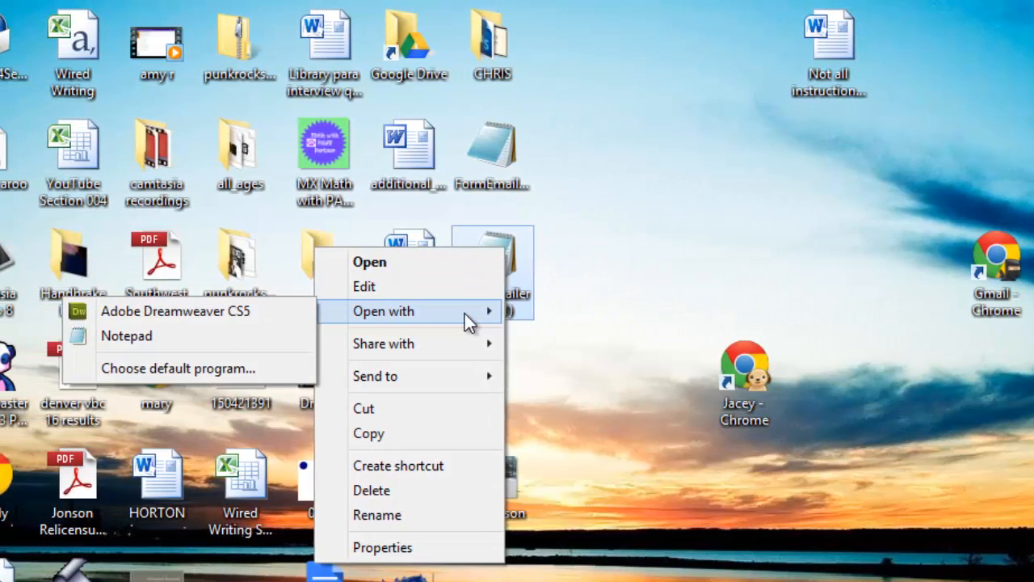
{"action": "mouse_move", "coordinate": [226, 335]}
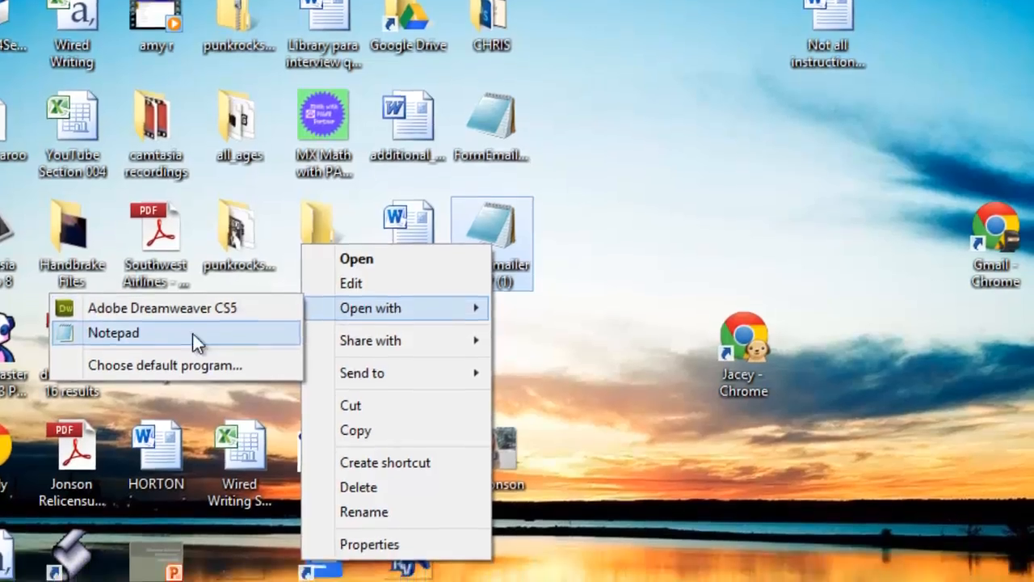
{"action": "left_click", "coordinate": [113, 333]}
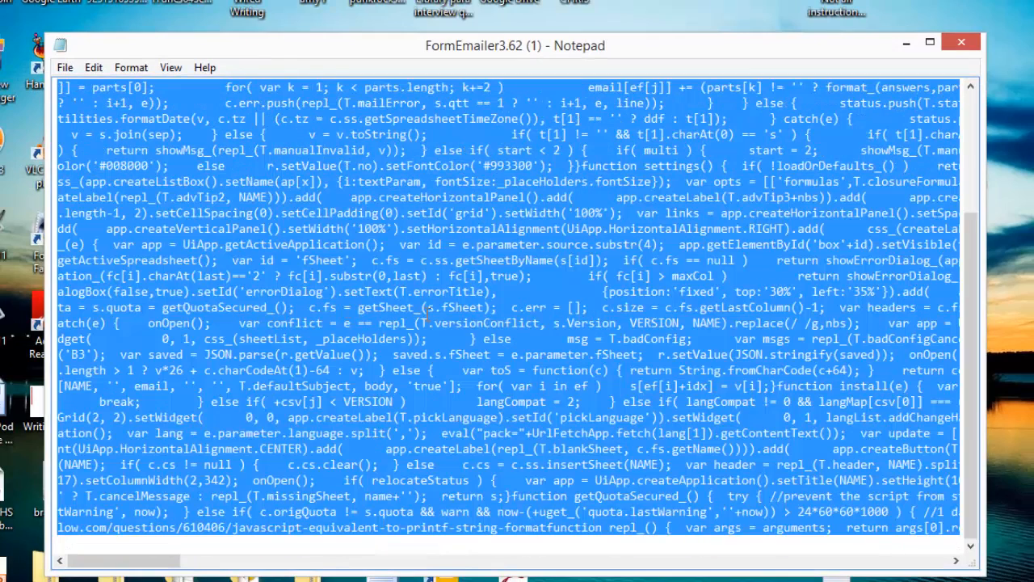
Step: Copy all the FormEmailer3.62 code in Notepad and return to Chrome's Updates page
{"action": "right_click", "coordinate": [324, 348]}
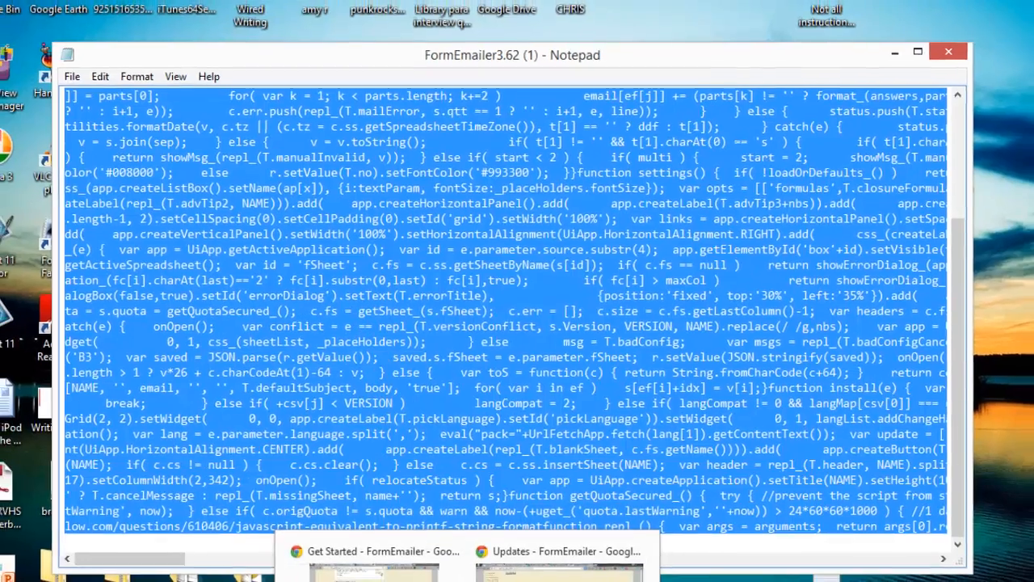
{"action": "left_click", "coordinate": [560, 551]}
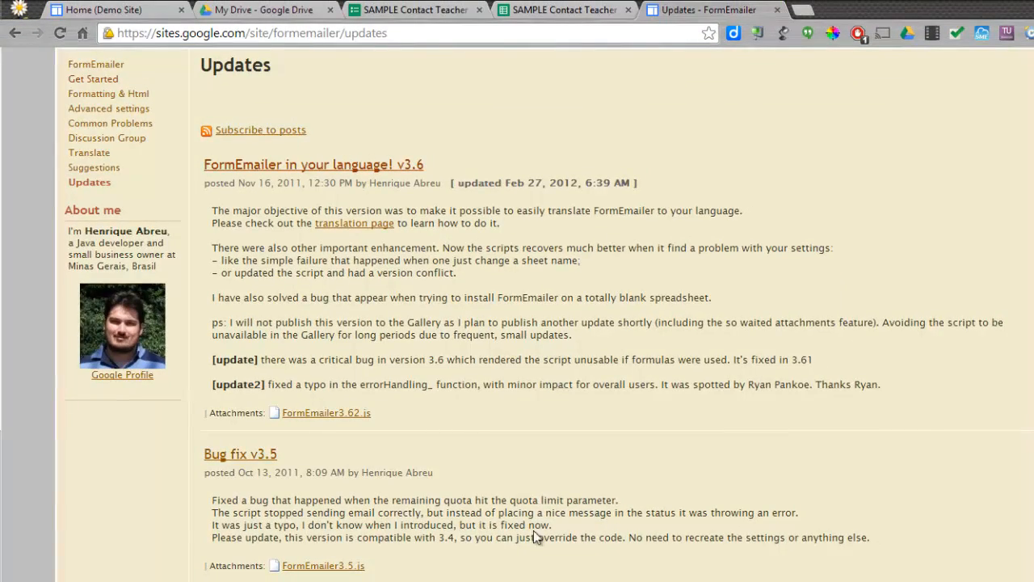
Step: From the SAMPLE Contact Teacher (Responses) spreadsheet, launch Tools > Script editor
{"action": "left_click", "coordinate": [412, 10]}
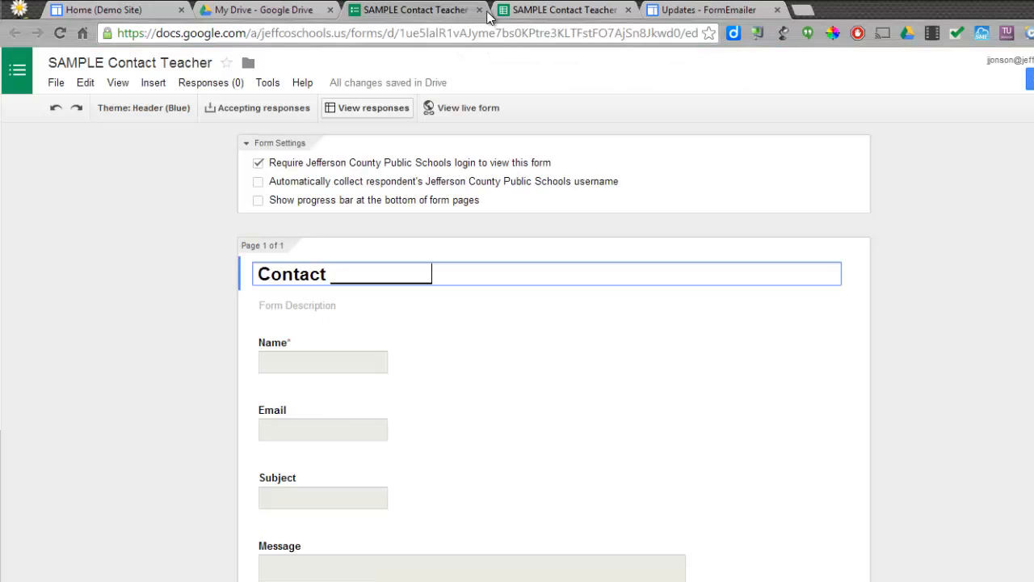
{"action": "left_click", "coordinate": [564, 10]}
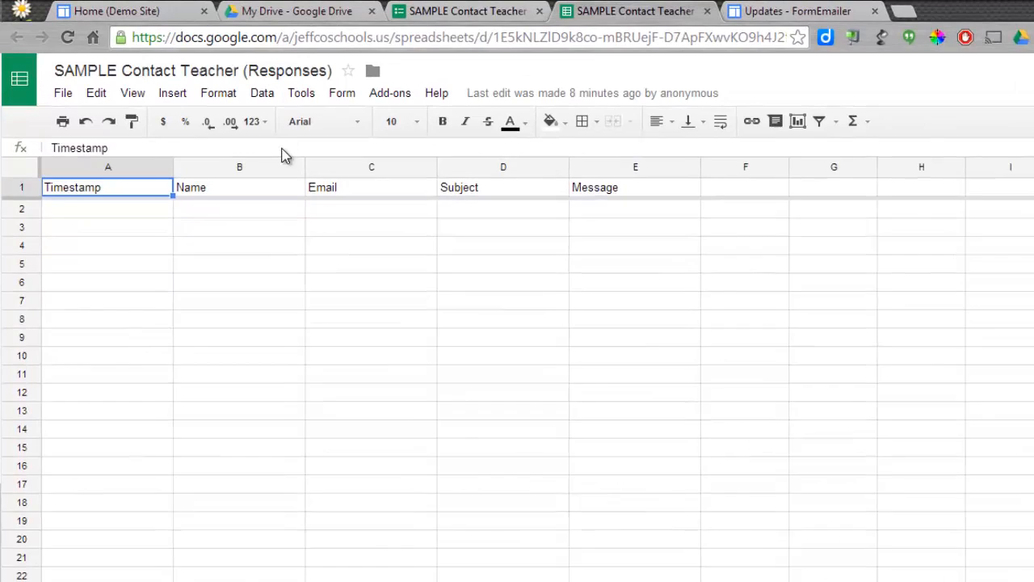
{"action": "left_click", "coordinate": [301, 92]}
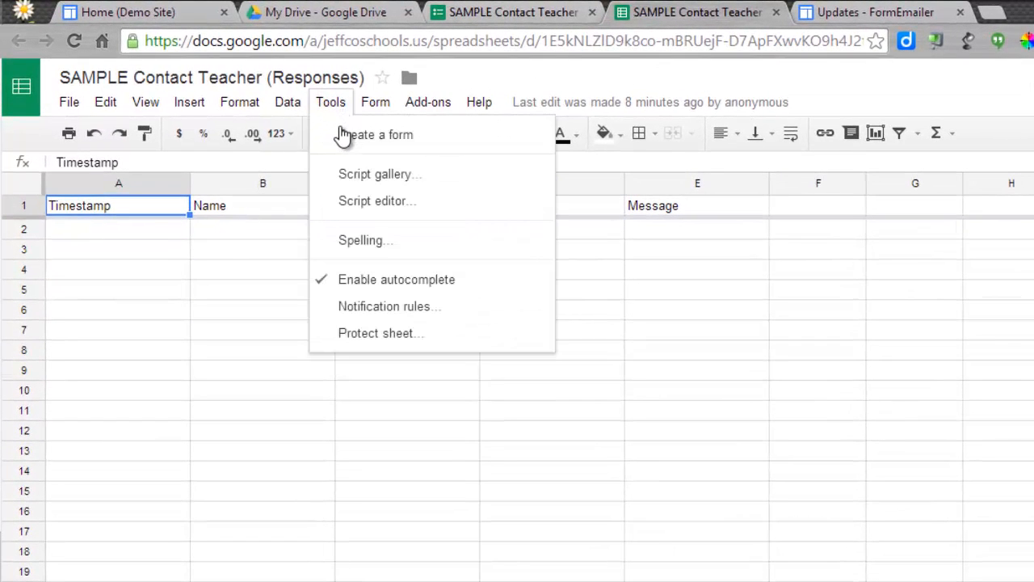
{"action": "left_click", "coordinate": [377, 201]}
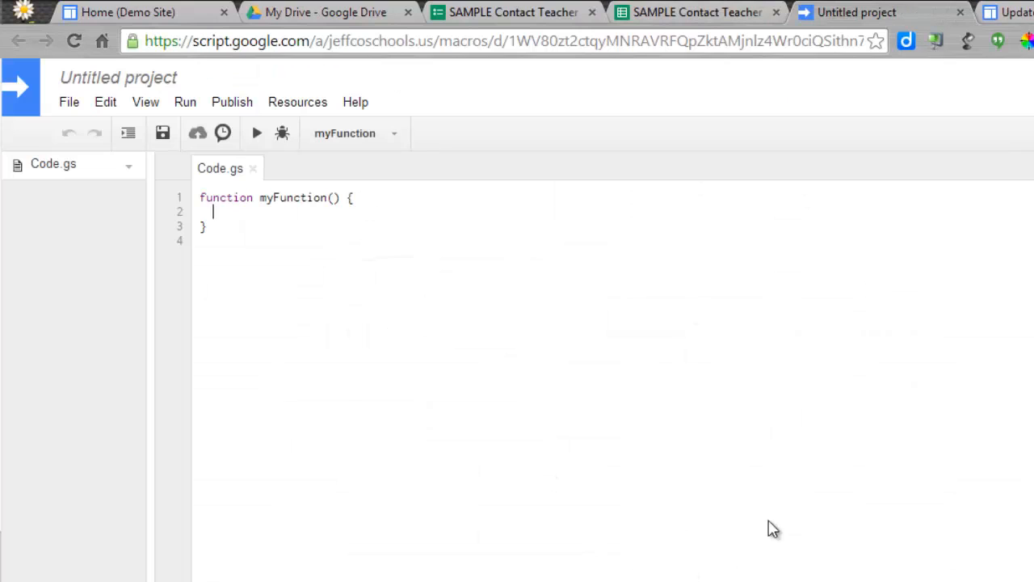
{"action": "mouse_move", "coordinate": [552, 289]}
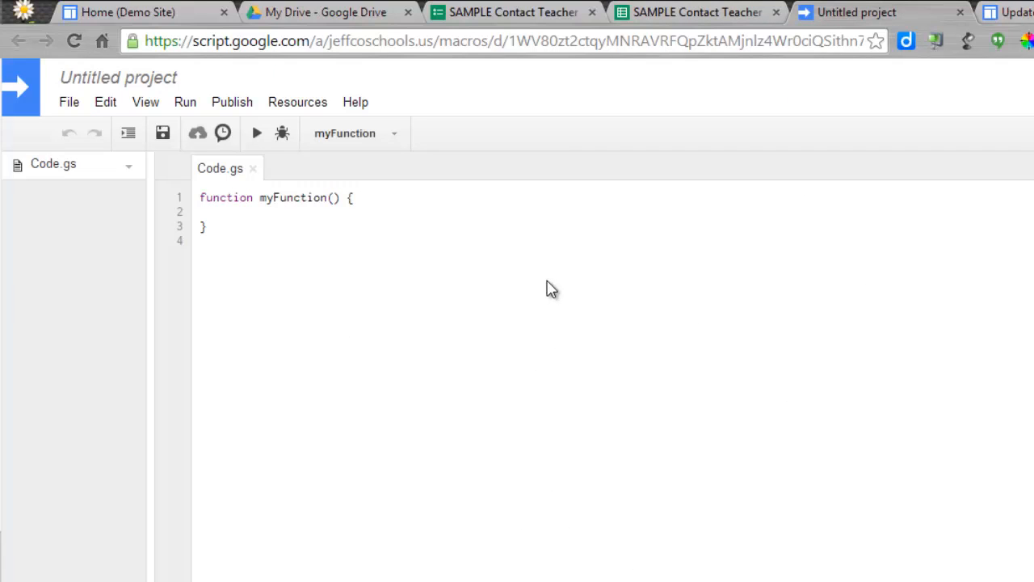
Step: Paste the FormEmailer code into Code.gs and rename the project 'formemailer'
{"action": "left_click", "coordinate": [213, 211]}
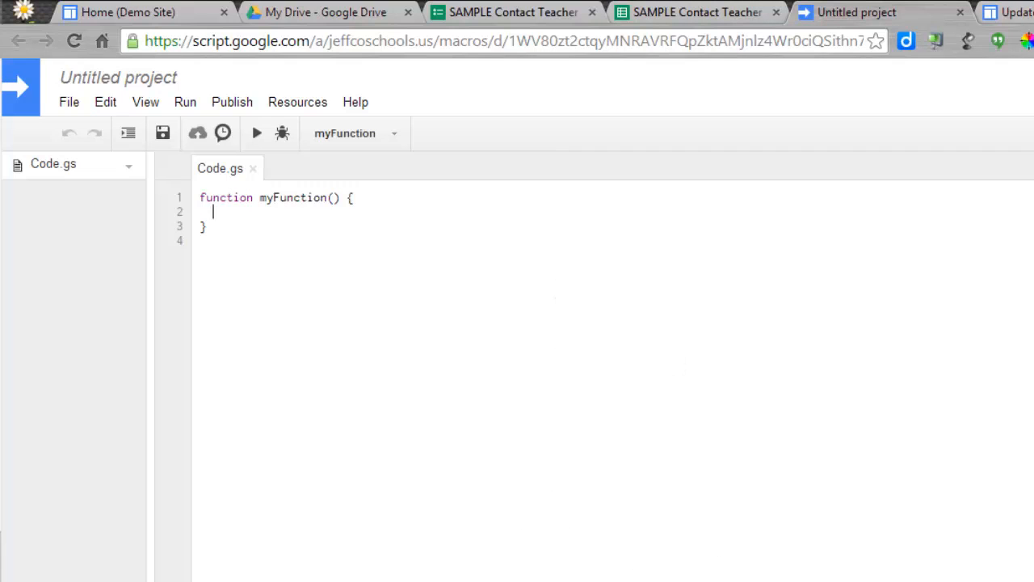
{"action": "mouse_move", "coordinate": [306, 270]}
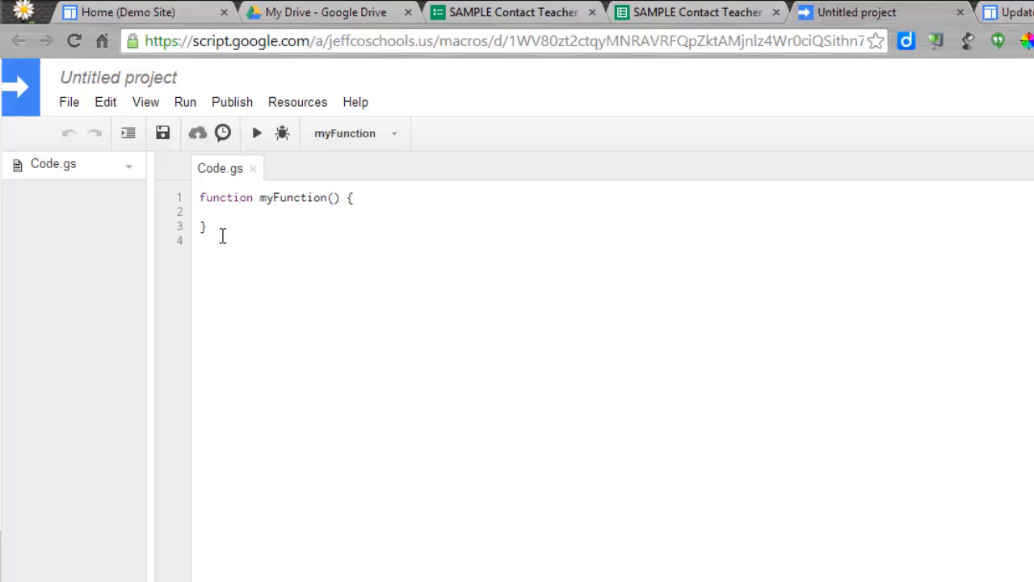
{"action": "left_click", "coordinate": [200, 240]}
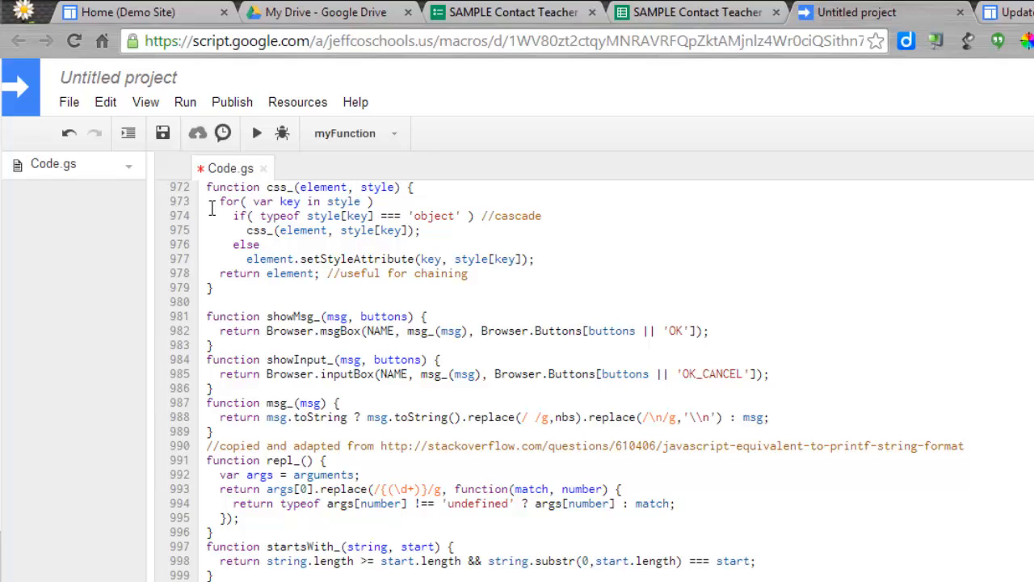
{"action": "mouse_move", "coordinate": [69, 102]}
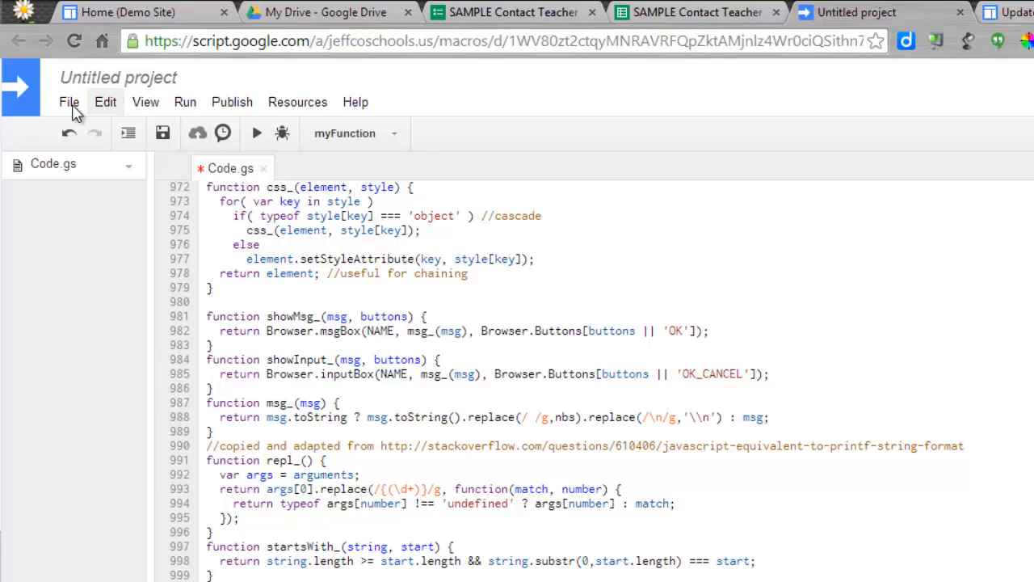
{"action": "left_click", "coordinate": [69, 102]}
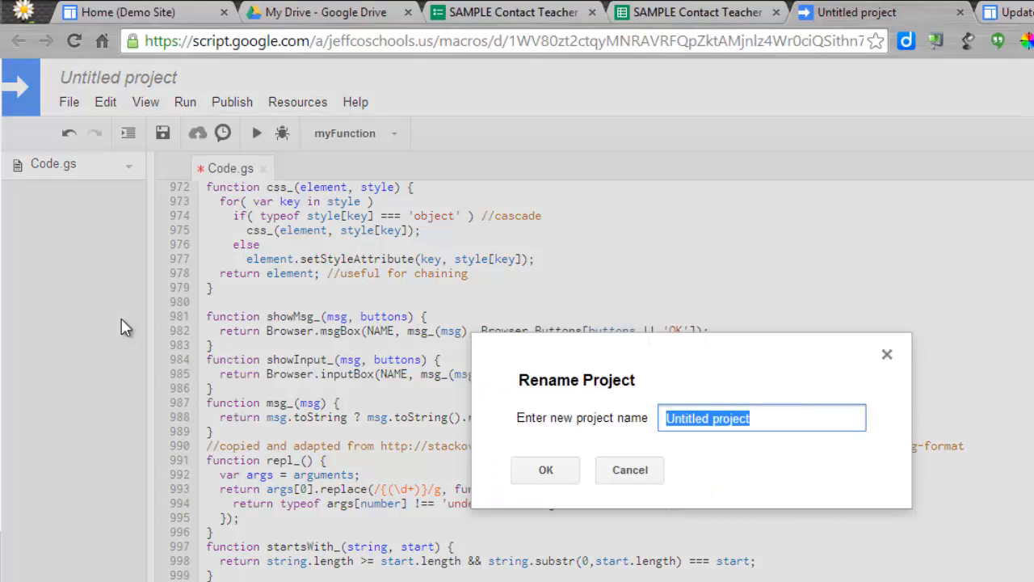
{"action": "type", "text": "form"}
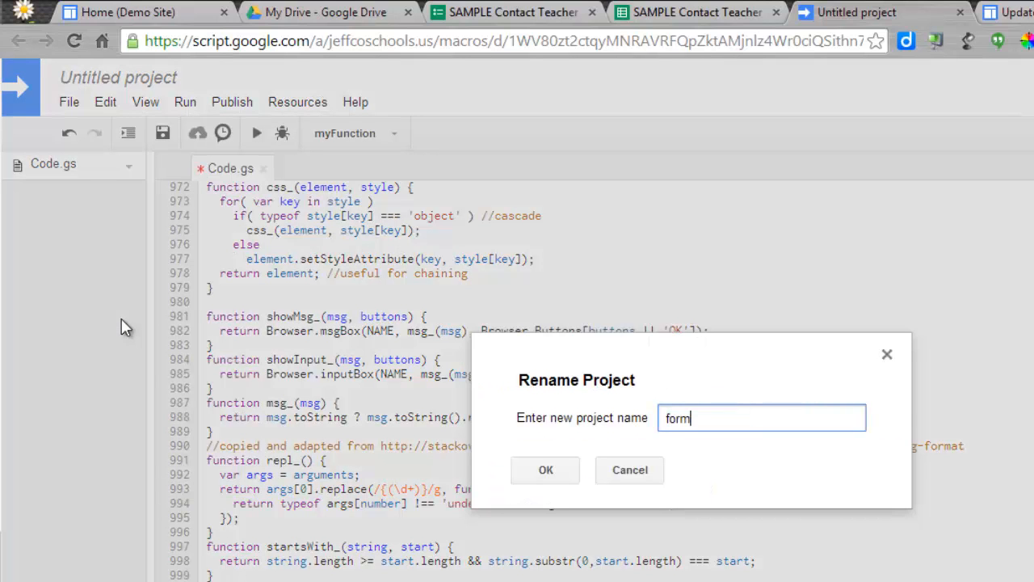
{"action": "type", "text": "mailer"}
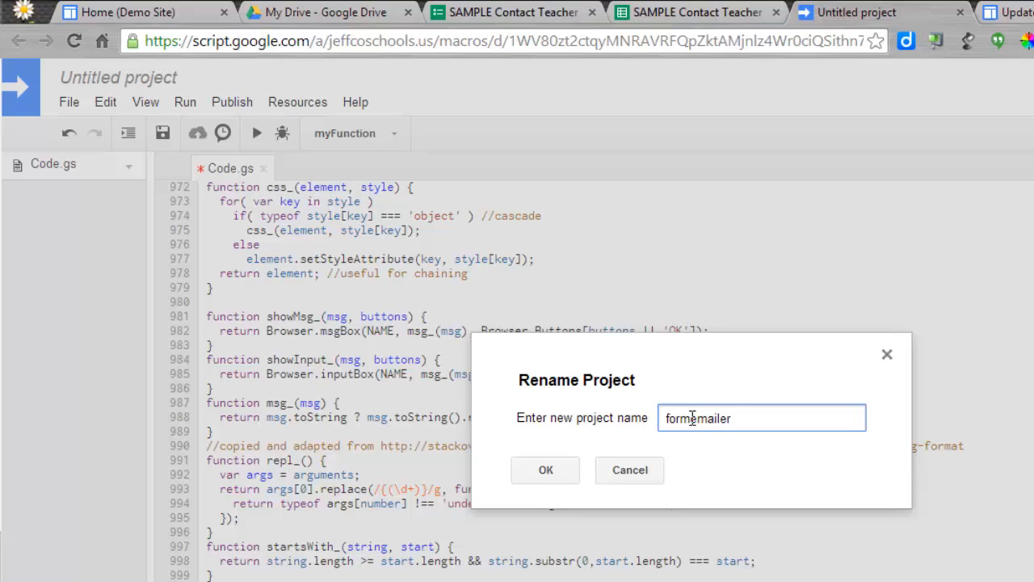
{"action": "left_click", "coordinate": [546, 470]}
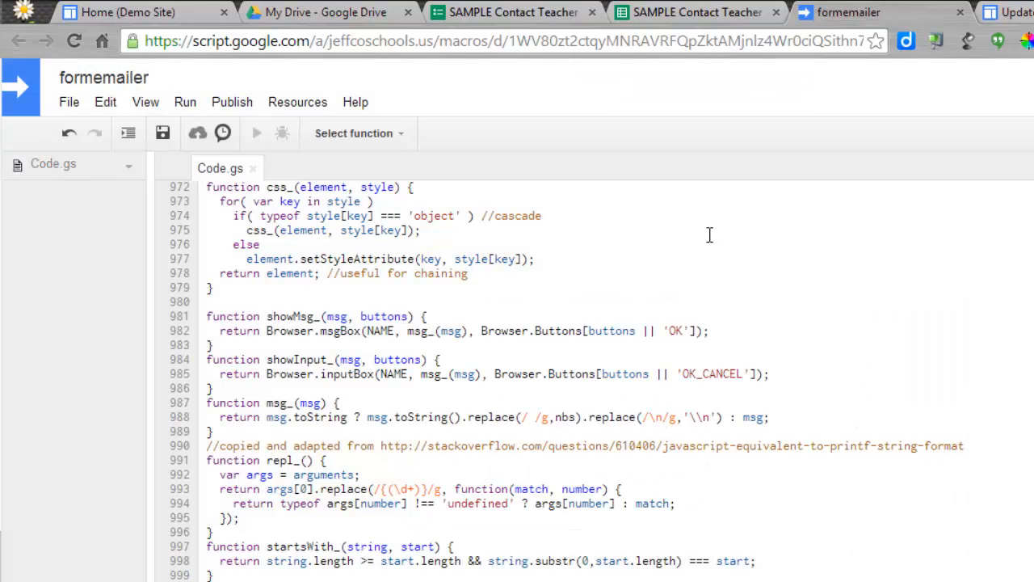
{"action": "mouse_move", "coordinate": [185, 102]}
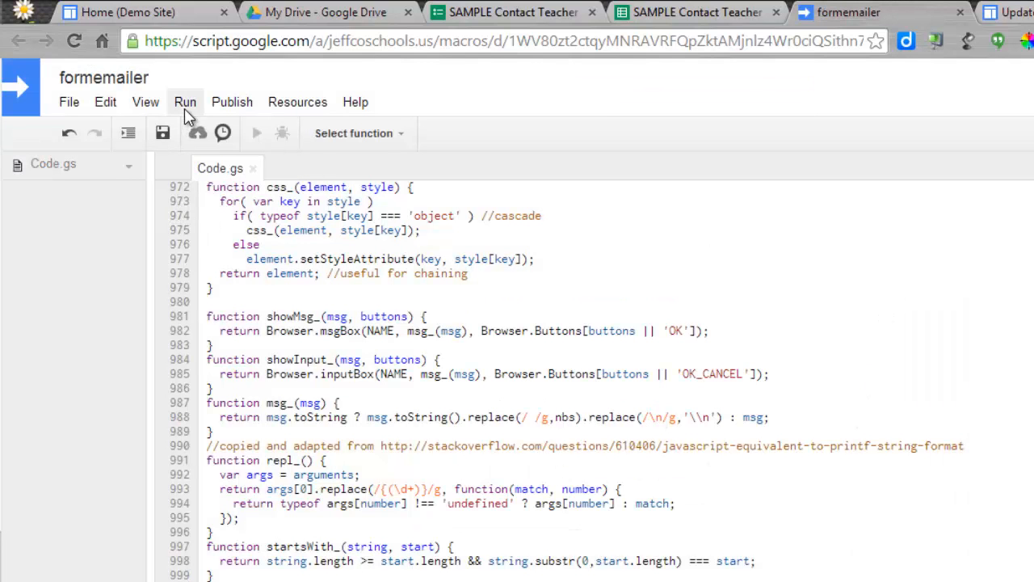
Step: Run the script and accept its requests to manage spreadsheets and send email
{"action": "left_click", "coordinate": [184, 102]}
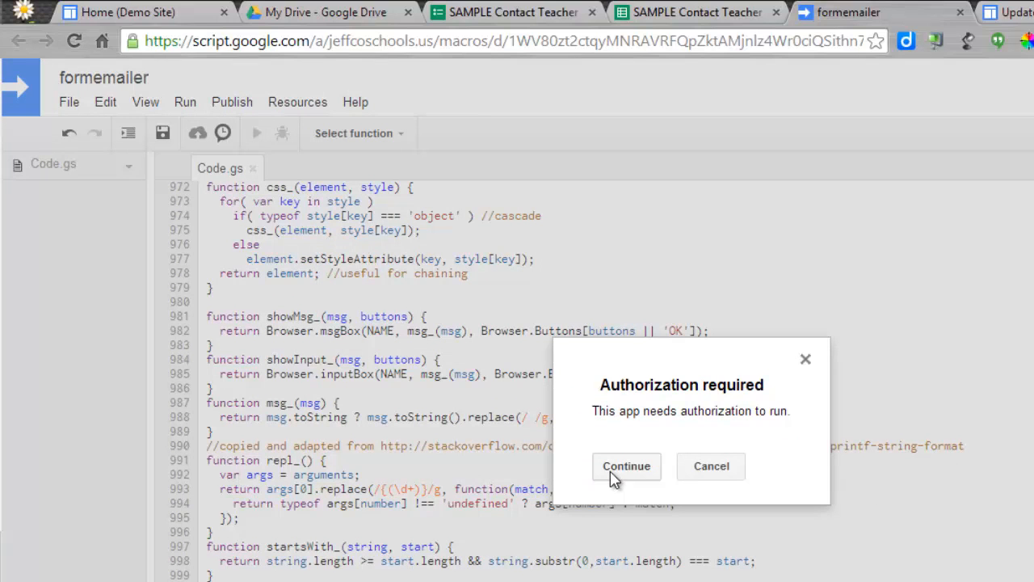
{"action": "left_click", "coordinate": [627, 466]}
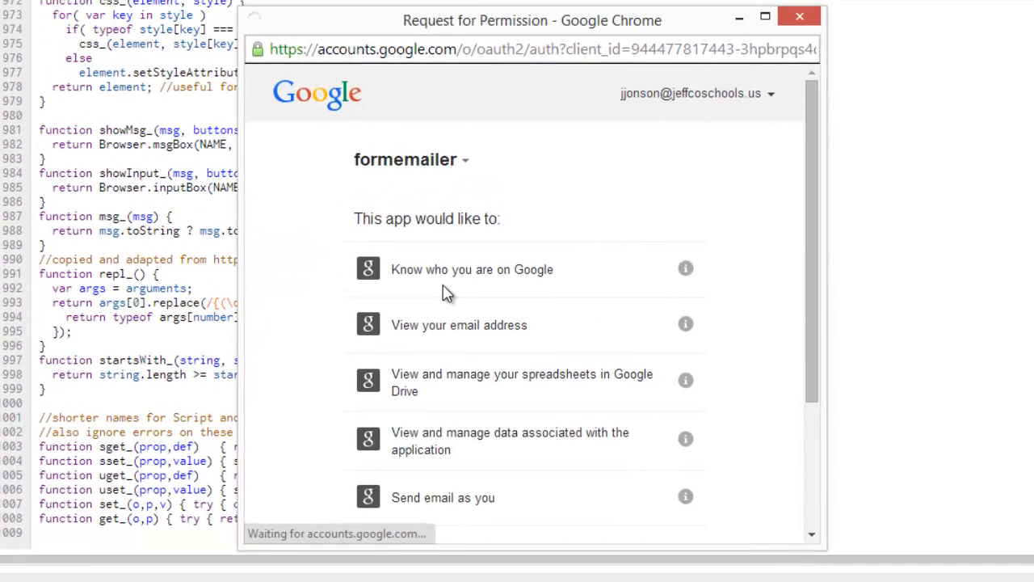
{"action": "scroll", "scroll_direction": "down", "scroll_amount": 3}
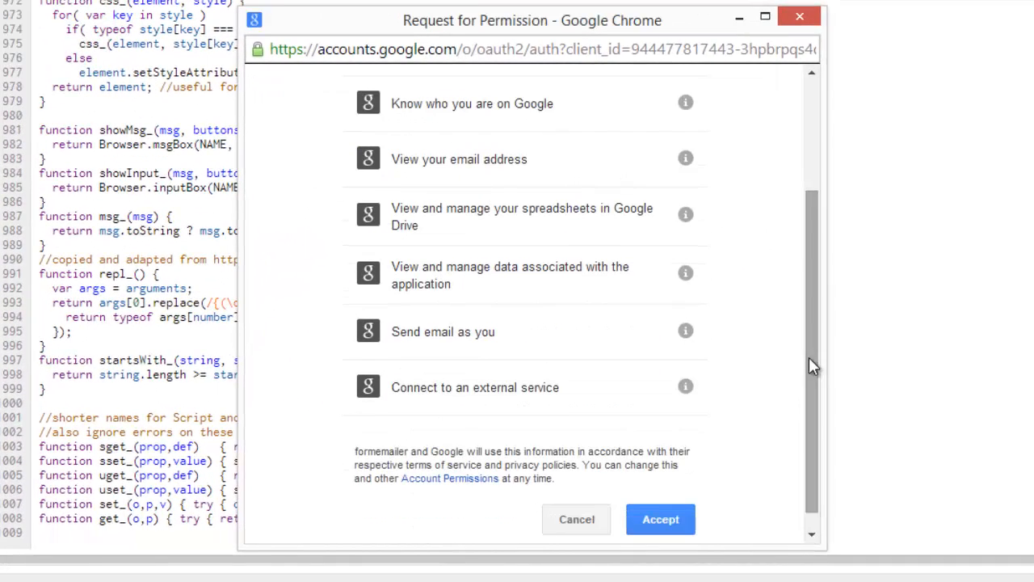
{"action": "left_click", "coordinate": [660, 519]}
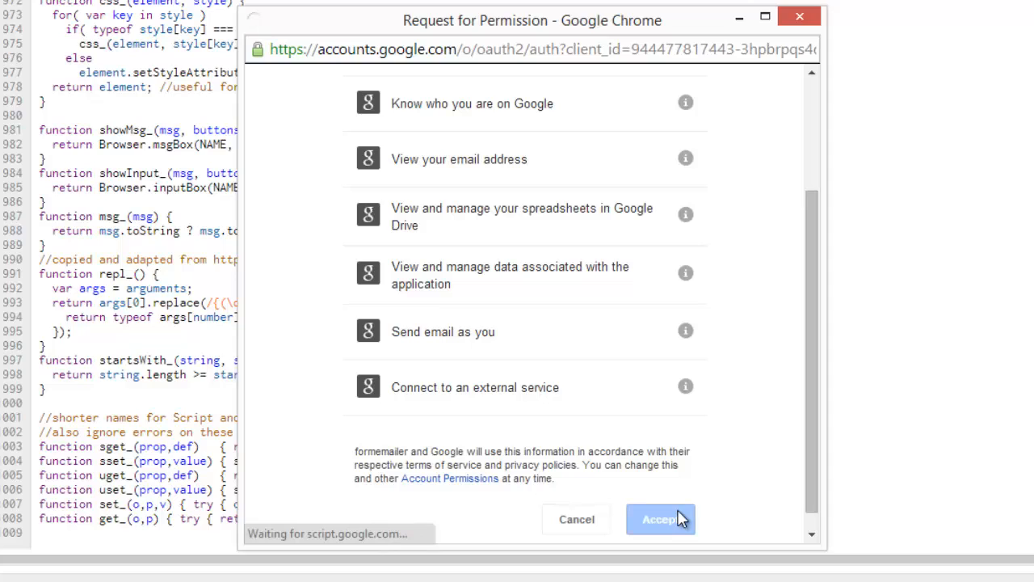
{"action": "left_click", "coordinate": [661, 519]}
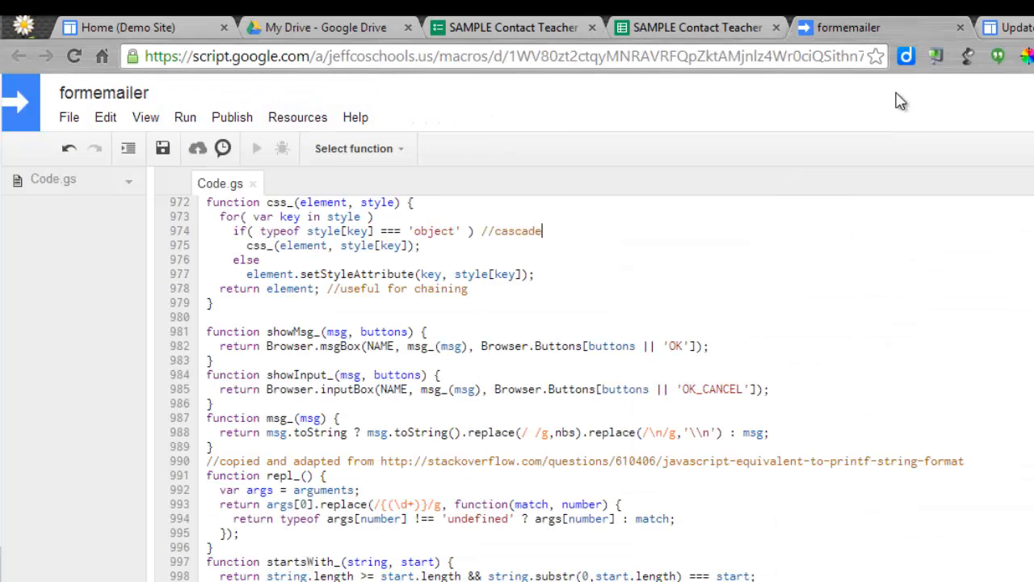
{"action": "mouse_move", "coordinate": [578, 324]}
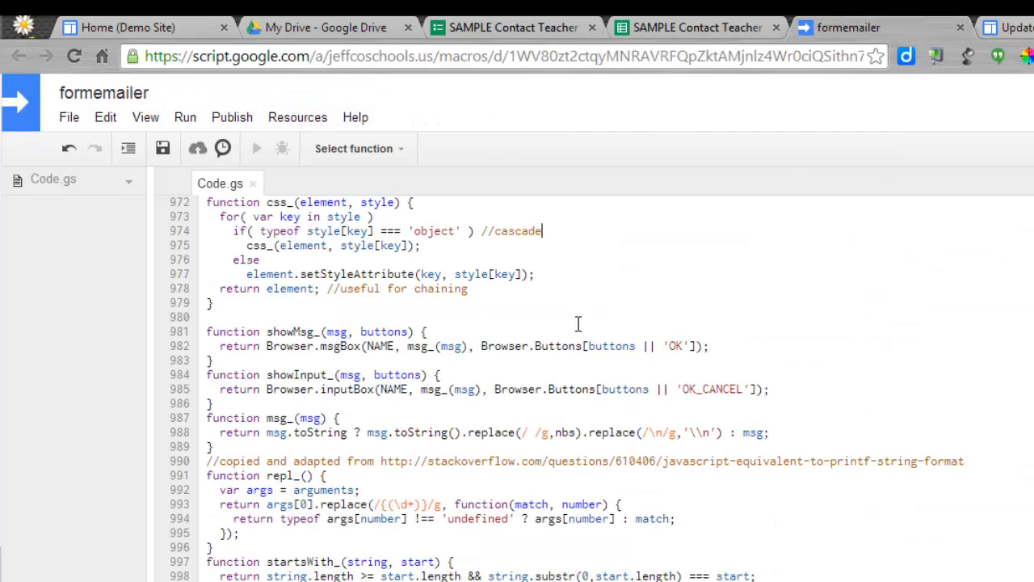
Step: Add a project trigger running timeDriven with events From spreadsheet, On open
{"action": "left_click", "coordinate": [298, 117]}
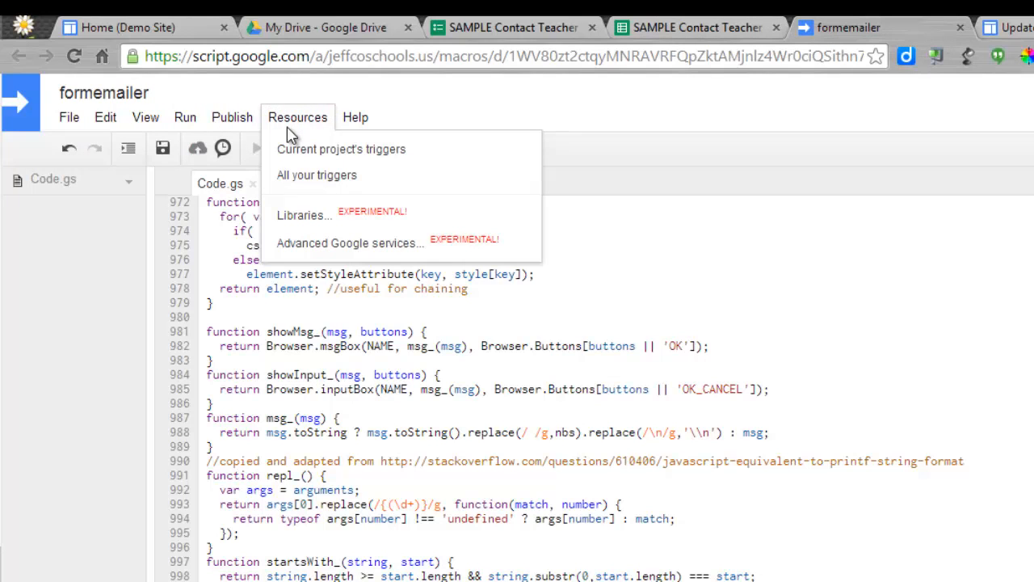
{"action": "mouse_move", "coordinate": [341, 148]}
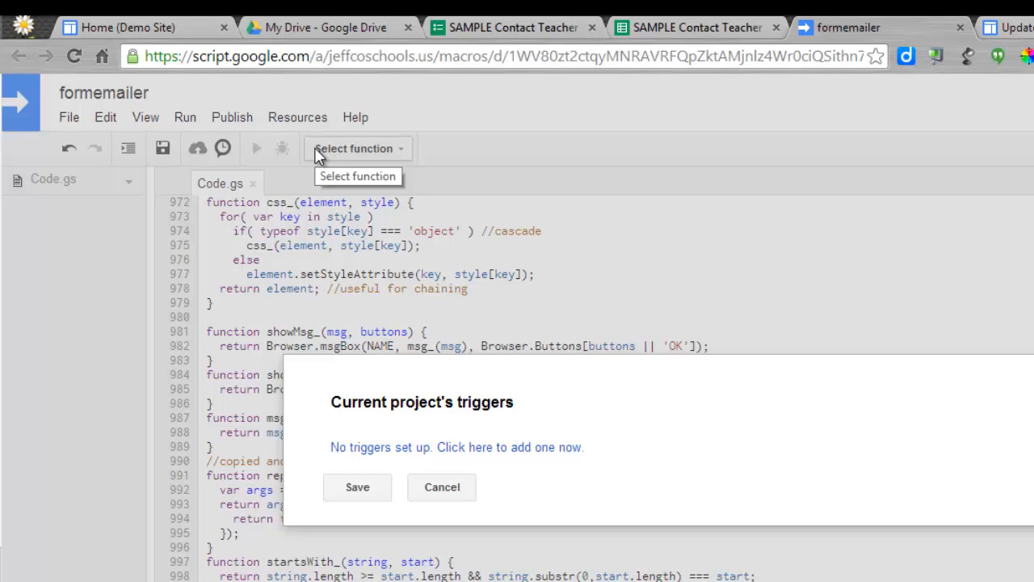
{"action": "mouse_move", "coordinate": [479, 447]}
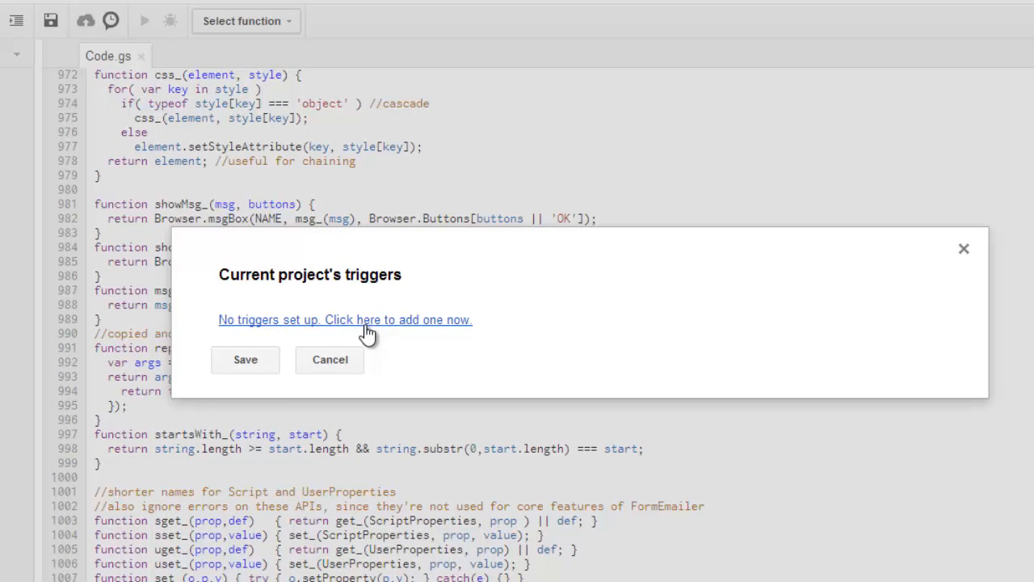
{"action": "left_click", "coordinate": [345, 319]}
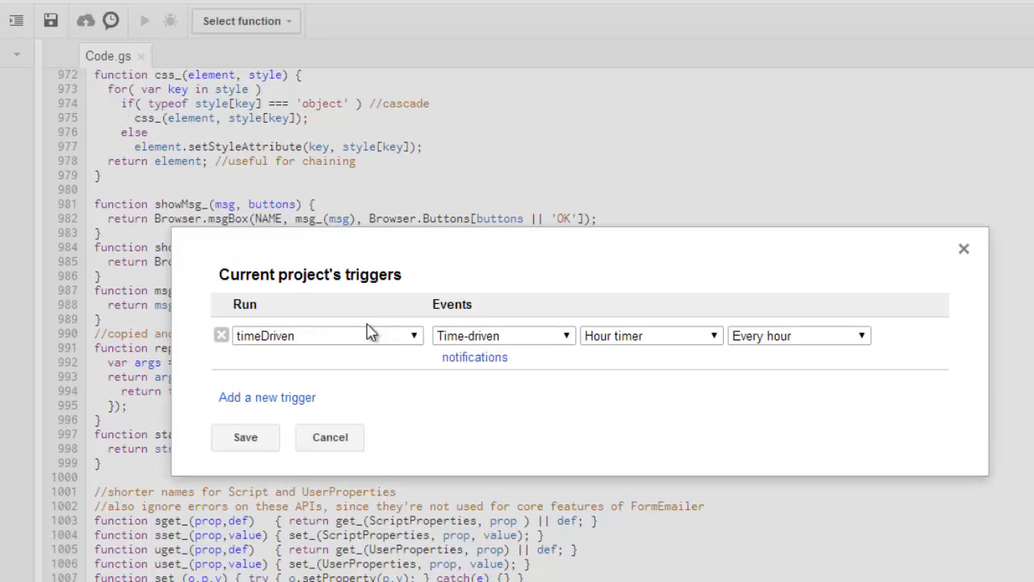
{"action": "mouse_move", "coordinate": [542, 351]}
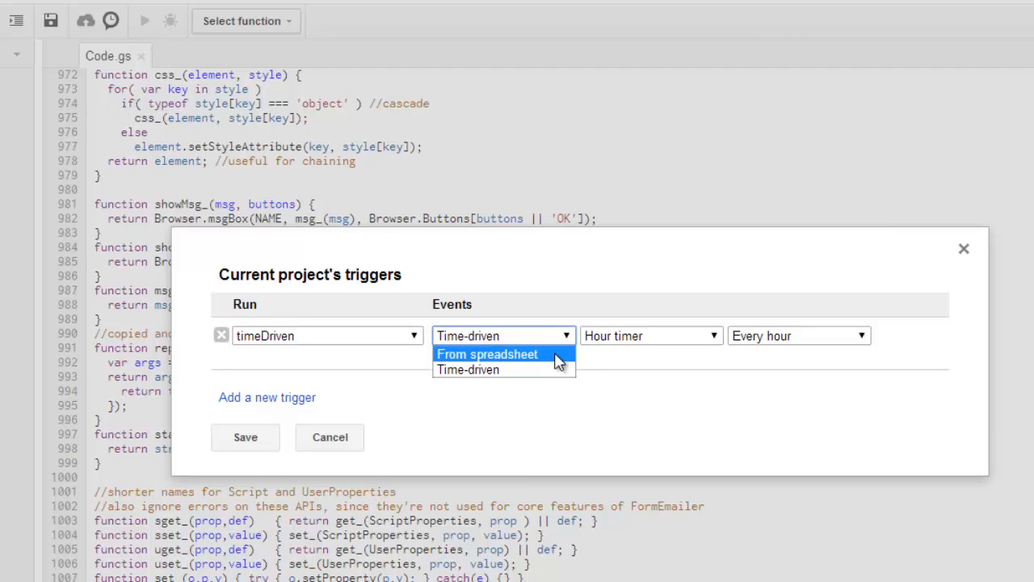
{"action": "left_click", "coordinate": [487, 354]}
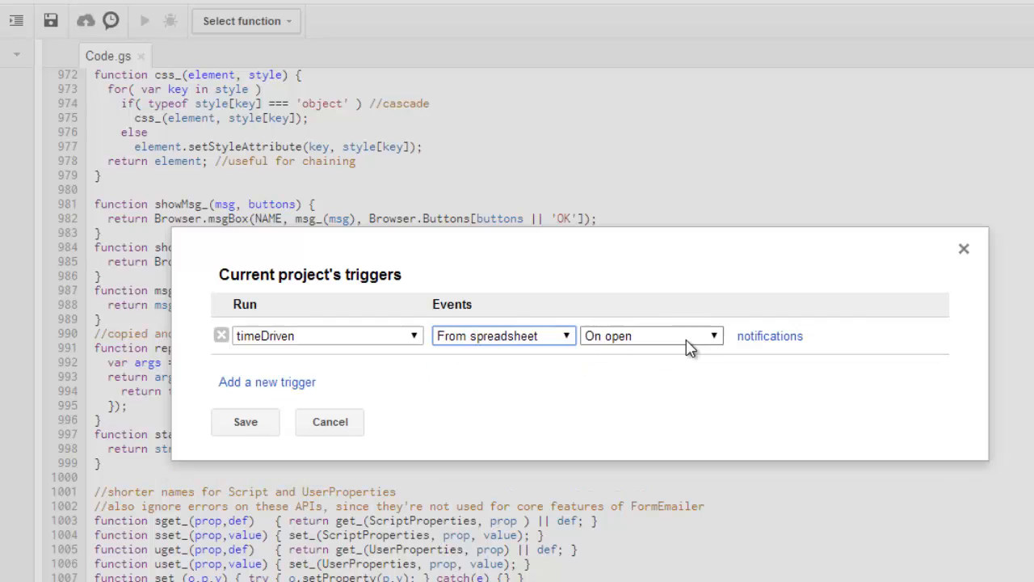
{"action": "left_click", "coordinate": [651, 336]}
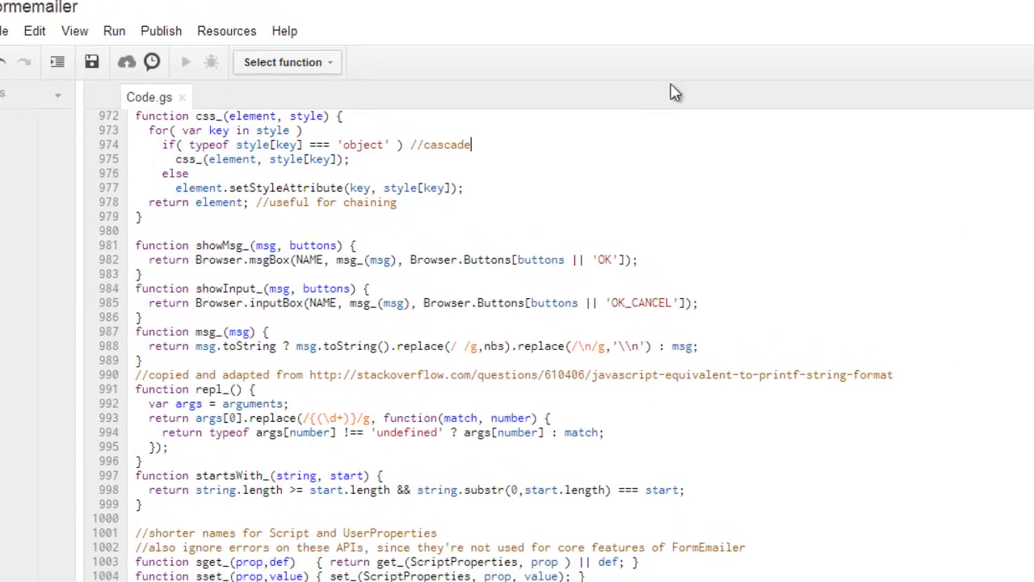
Step: Run FormEmailer > Install in English for the Form Responses 1 sheet
{"action": "left_click", "coordinate": [695, 12]}
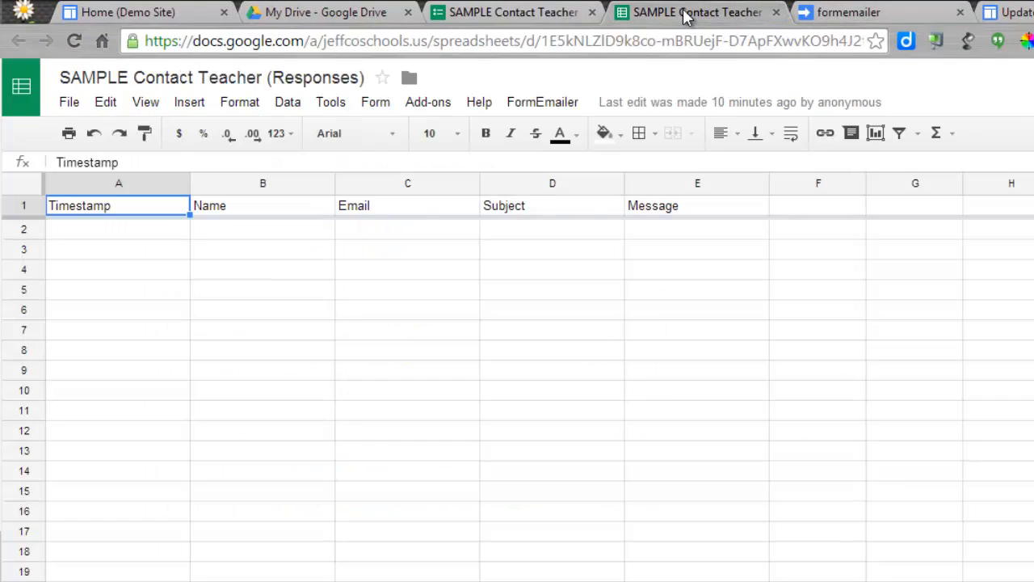
{"action": "mouse_move", "coordinate": [475, 201]}
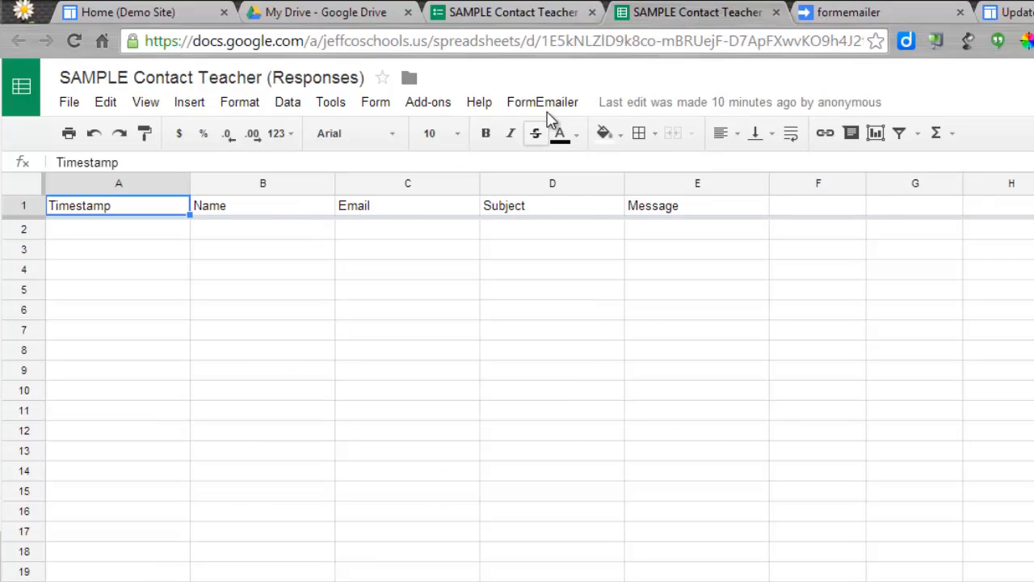
{"action": "left_click", "coordinate": [542, 101]}
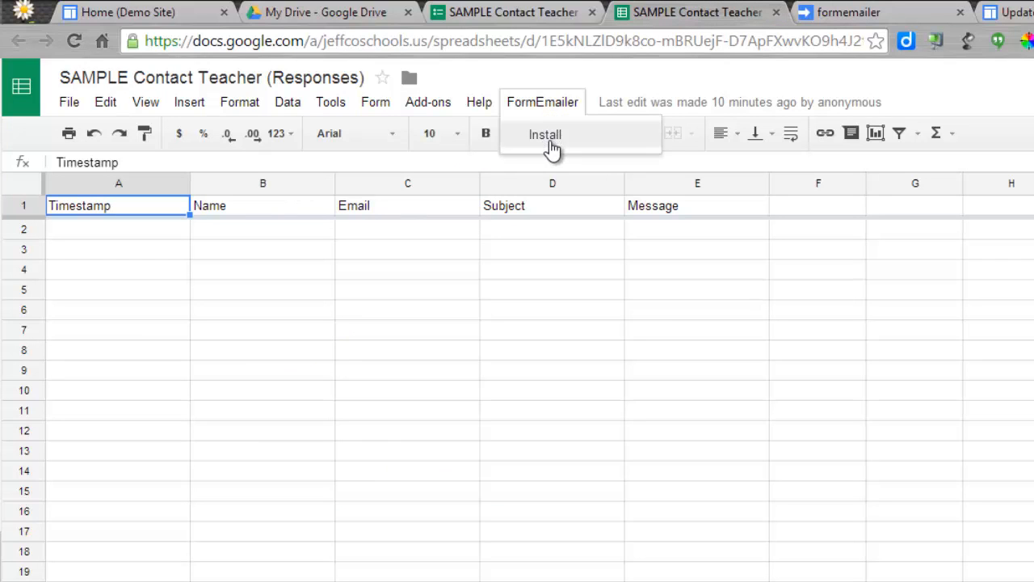
{"action": "left_click", "coordinate": [545, 134]}
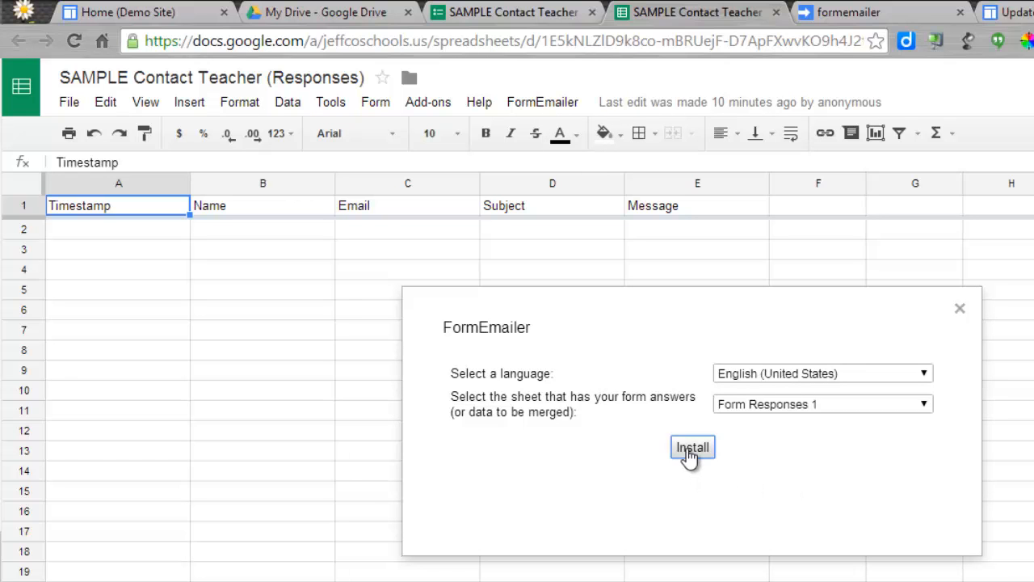
{"action": "left_click", "coordinate": [691, 447]}
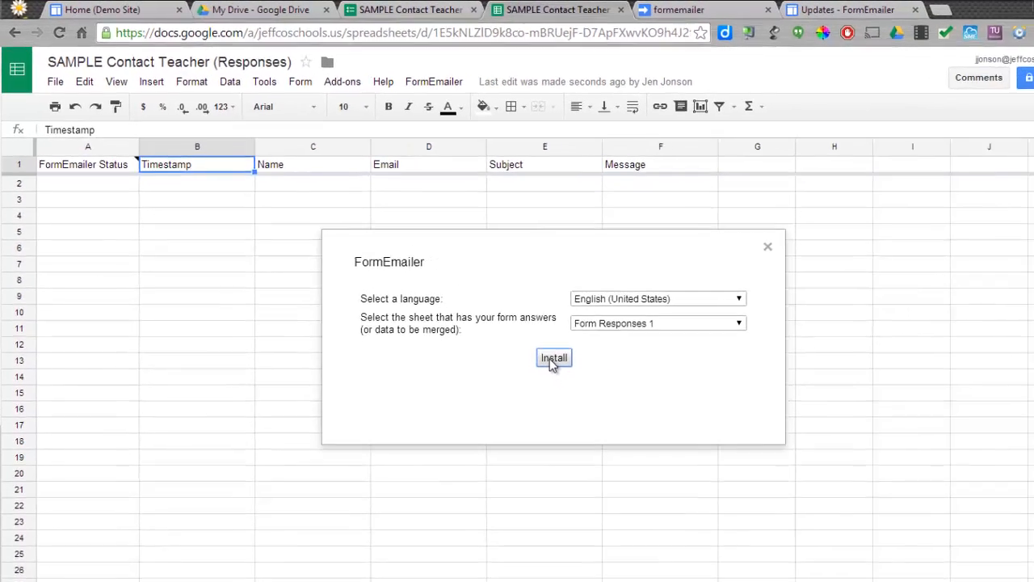
{"action": "left_click", "coordinate": [553, 358]}
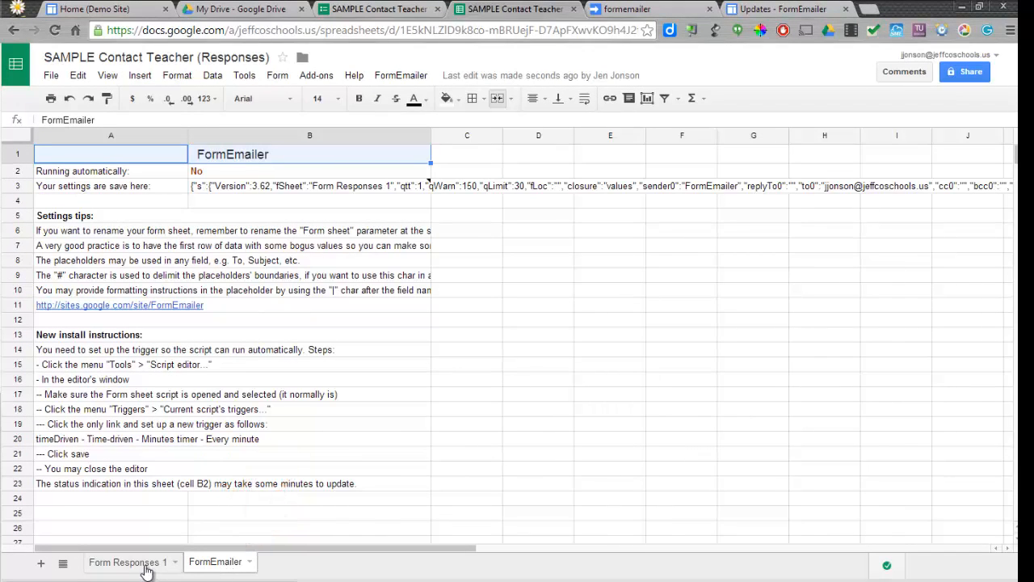
Step: Return to the Form Responses 1 sheet and open the FormEmailer menu
{"action": "left_click", "coordinate": [128, 561]}
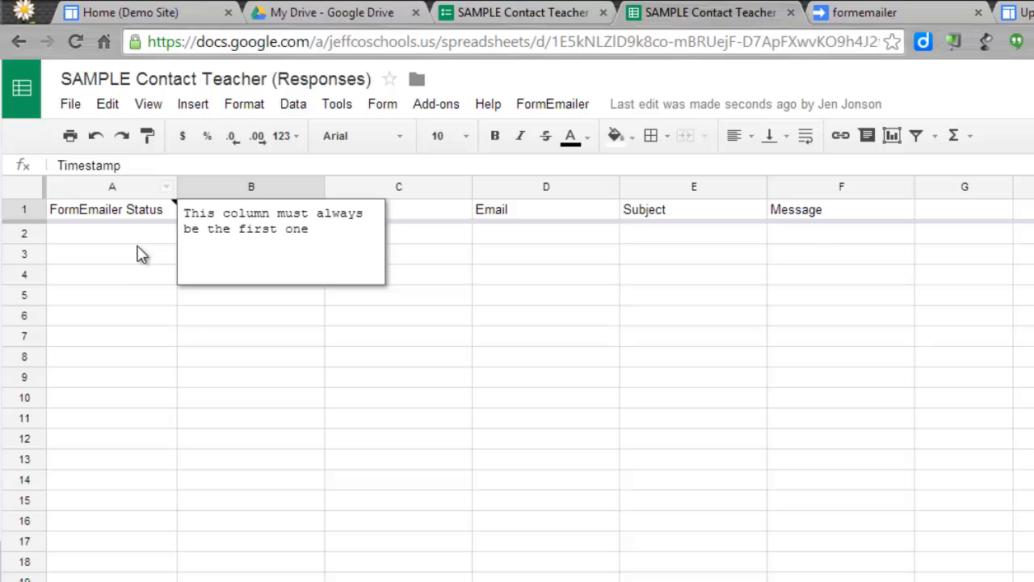
{"action": "mouse_move", "coordinate": [113, 209]}
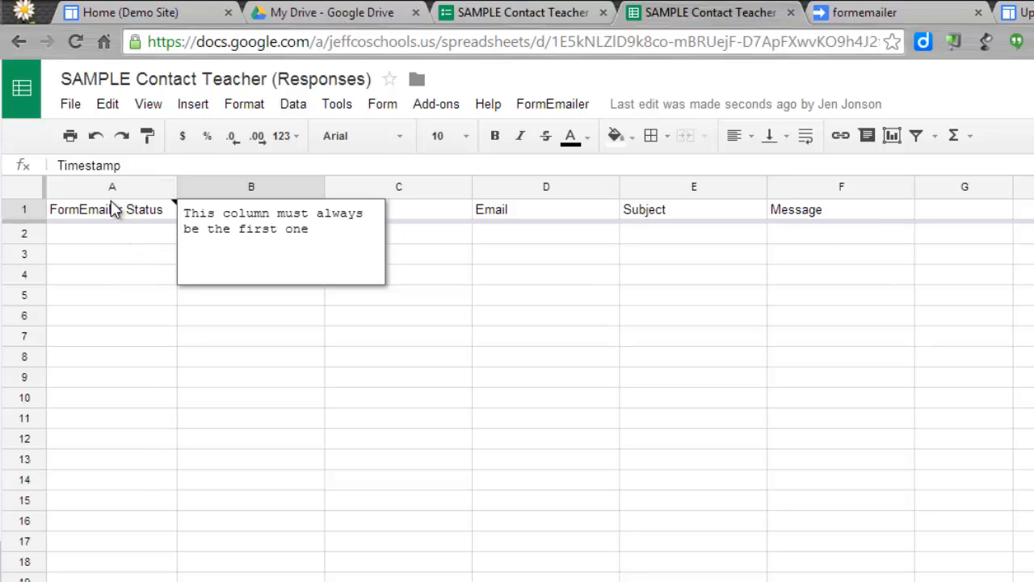
{"action": "mouse_move", "coordinate": [192, 196]}
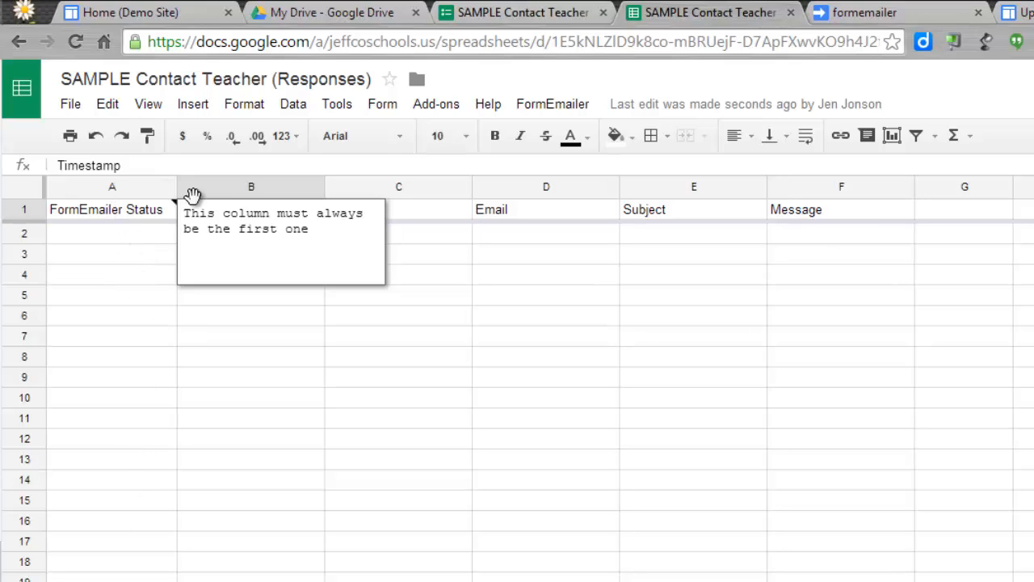
{"action": "left_click", "coordinate": [552, 104]}
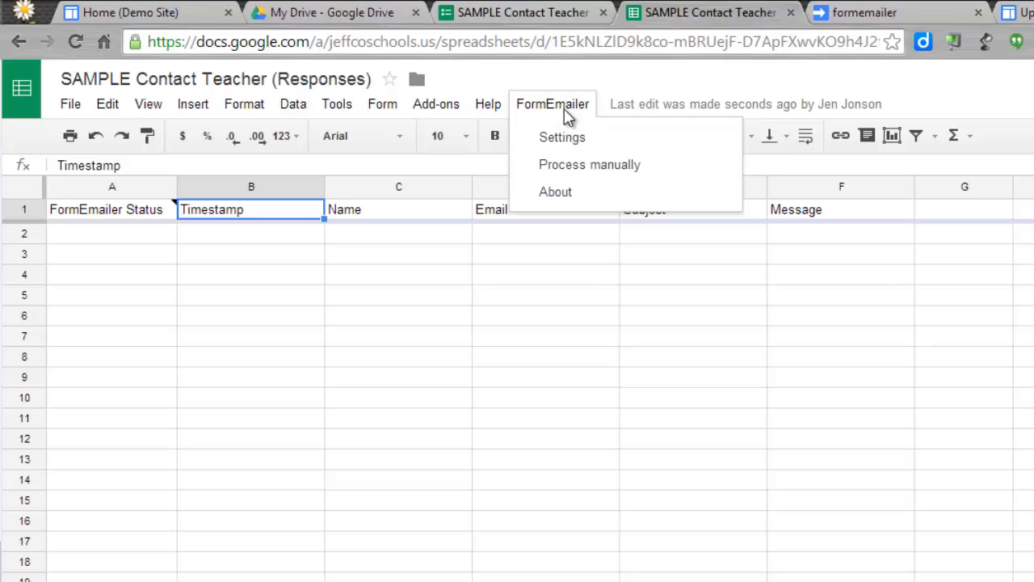
{"action": "mouse_move", "coordinate": [563, 136]}
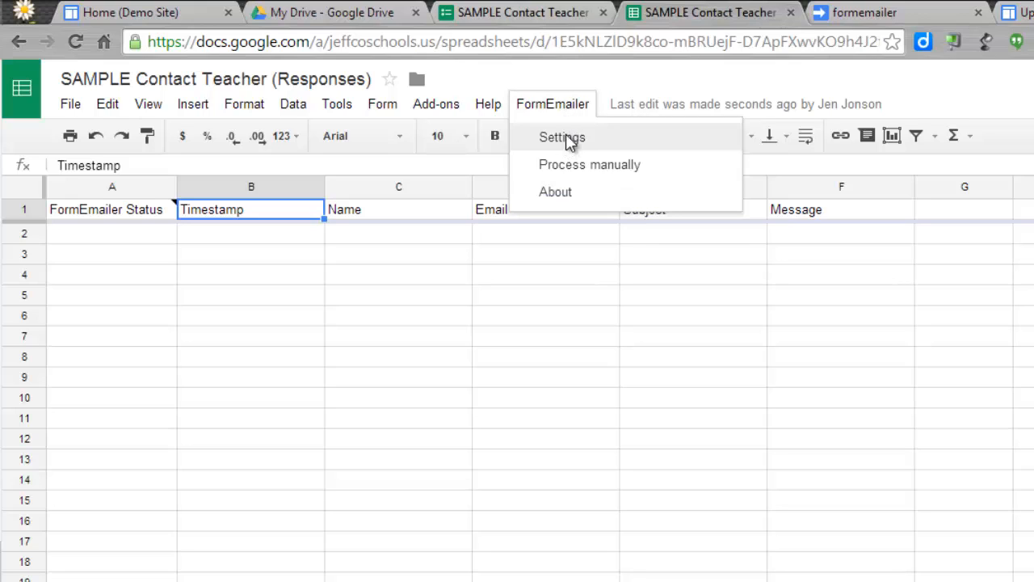
Step: Set the FormEmailer sender name to 'Contact Me Submission', edit the To address, and delete the Timestamp line
{"action": "left_click", "coordinate": [562, 137]}
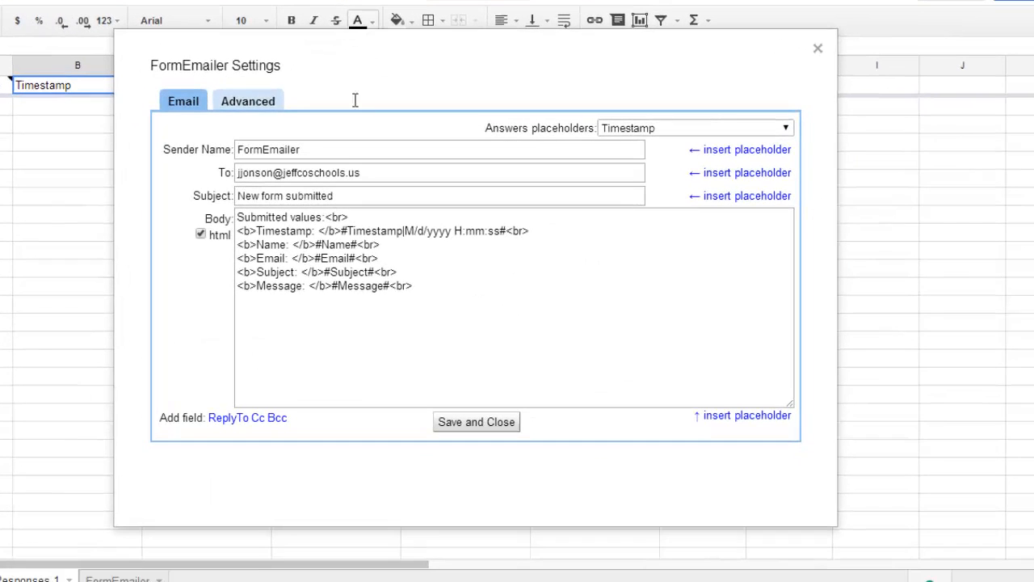
{"action": "mouse_move", "coordinate": [289, 194]}
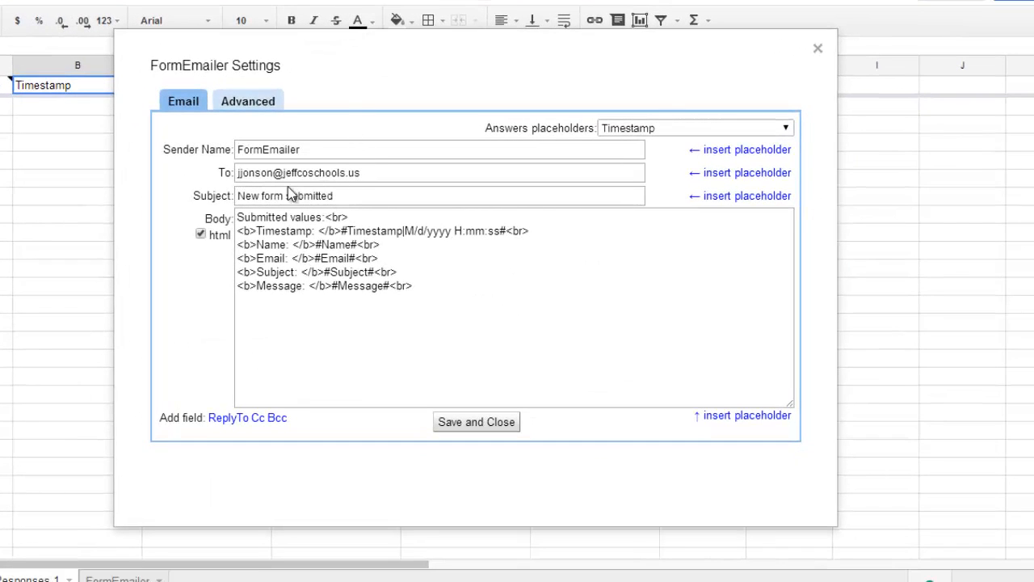
{"action": "left_click", "coordinate": [438, 149]}
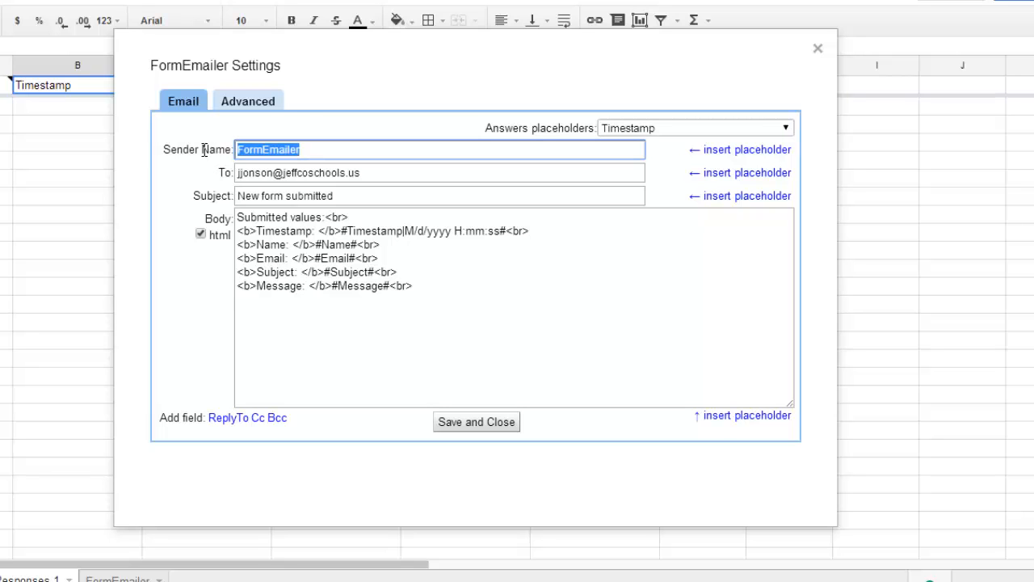
{"action": "type", "text": "Contact Me Submission"}
{"action": "left_click", "coordinate": [439, 173]}
{"action": "type", "text": "k12"}
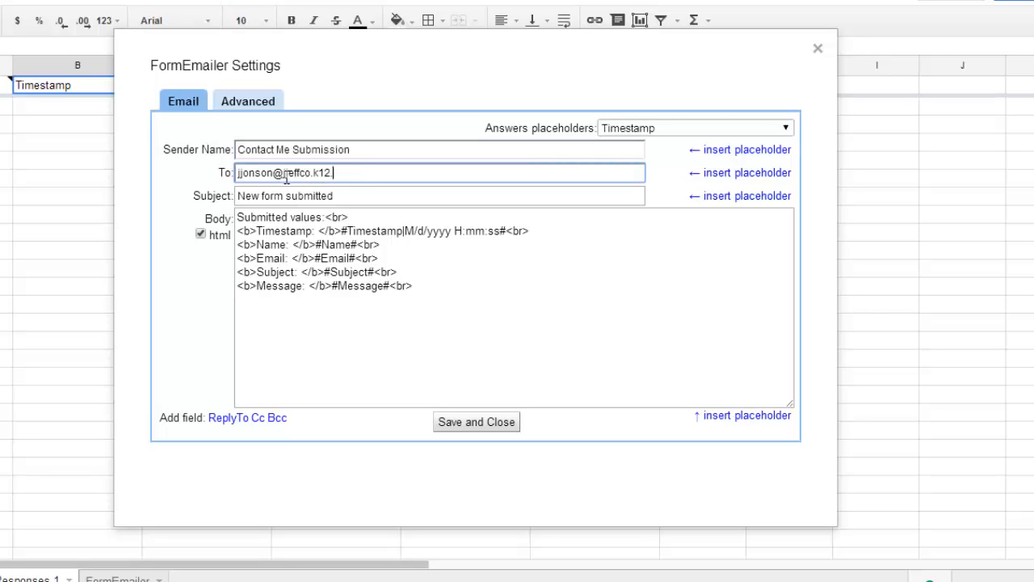
{"action": "type", "text": ".co.us"}
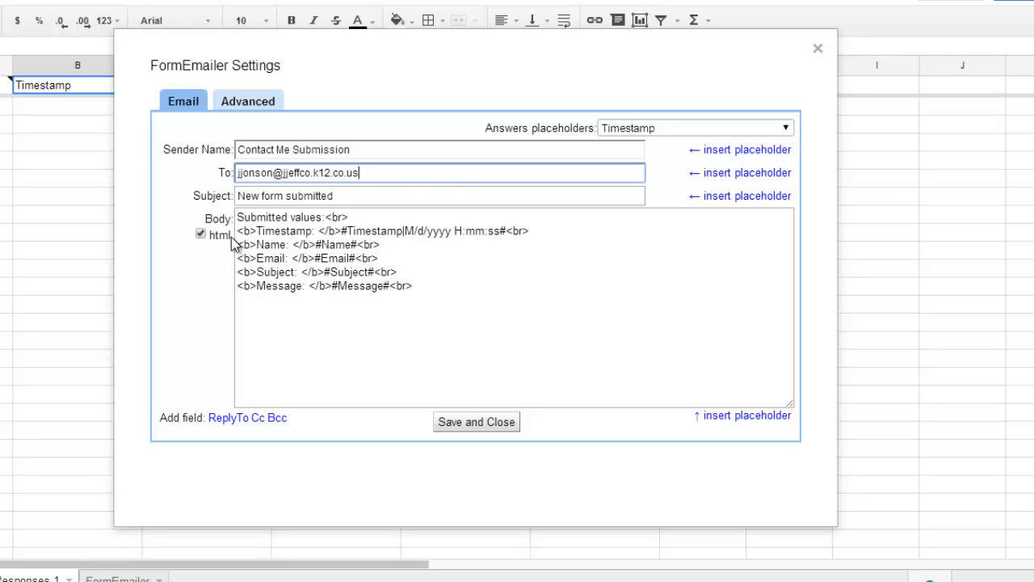
{"action": "triple_click", "coordinate": [380, 231]}
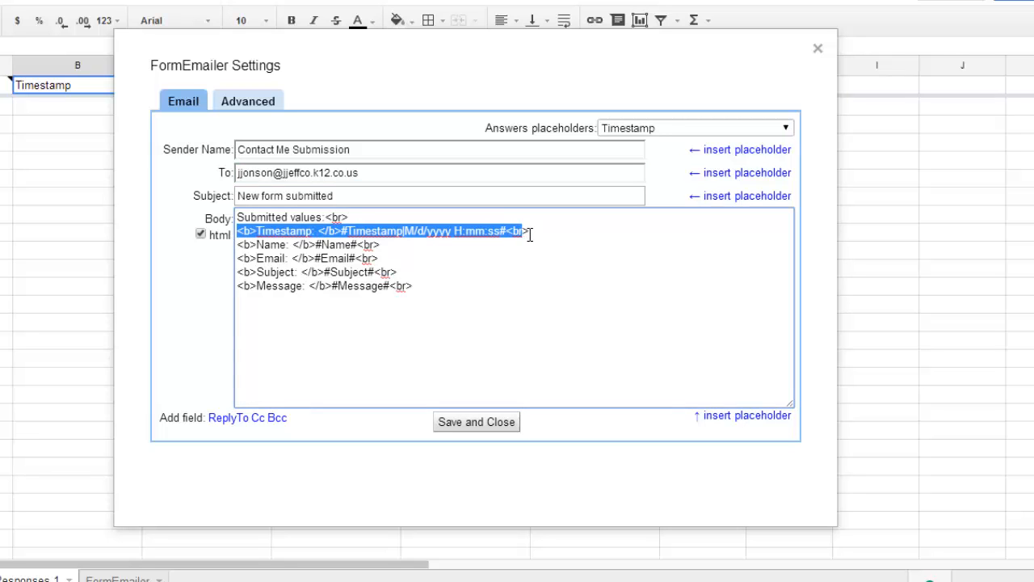
{"action": "key", "text": "Delete"}
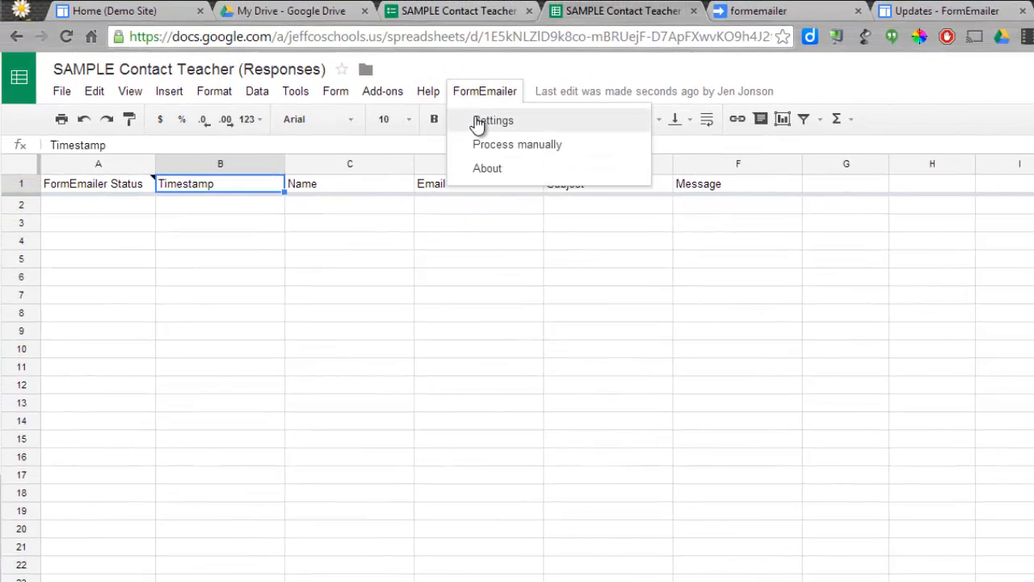
Step: Set Qtt Emails to 2 in the advanced settings, review the second email, and save
{"action": "left_click", "coordinate": [493, 120]}
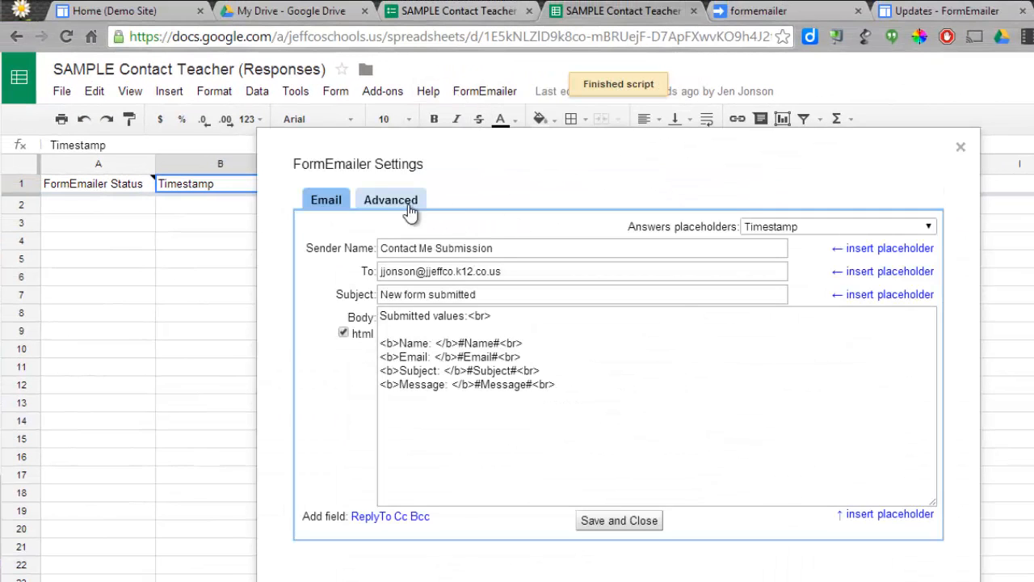
{"action": "left_click", "coordinate": [391, 200]}
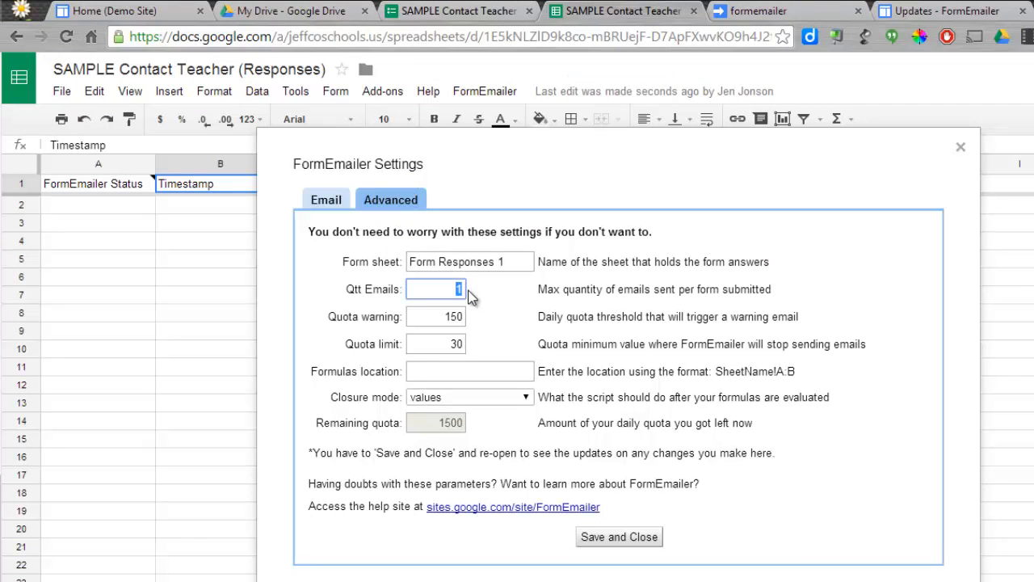
{"action": "type", "text": "2"}
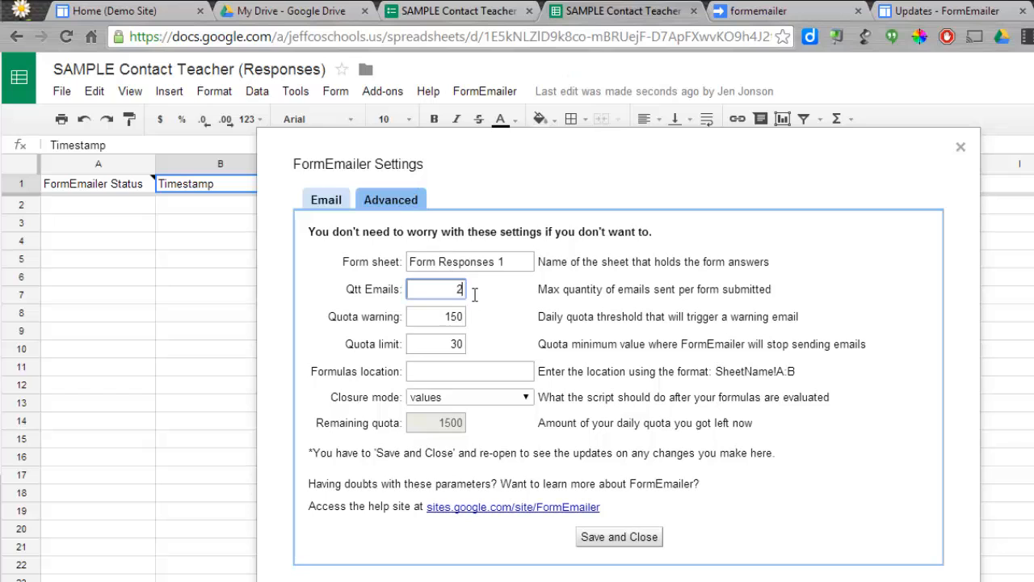
{"action": "left_click", "coordinate": [618, 537]}
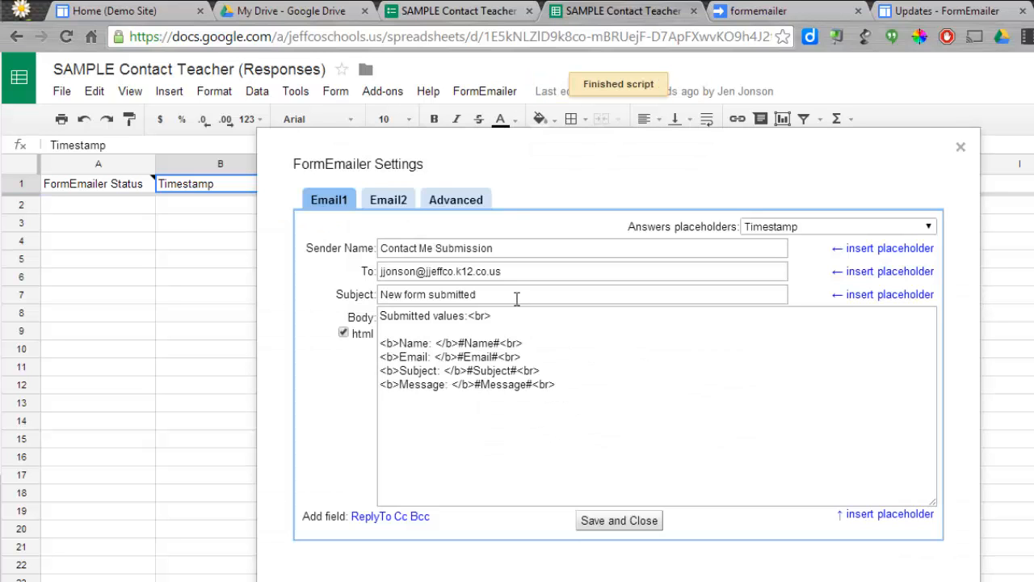
{"action": "left_click", "coordinate": [388, 200]}
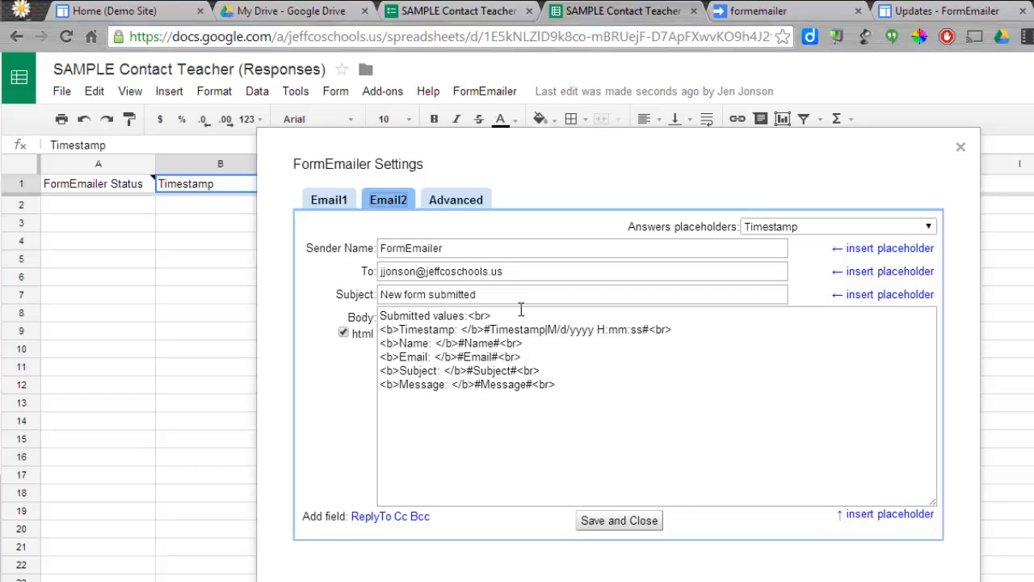
{"action": "mouse_move", "coordinate": [619, 520]}
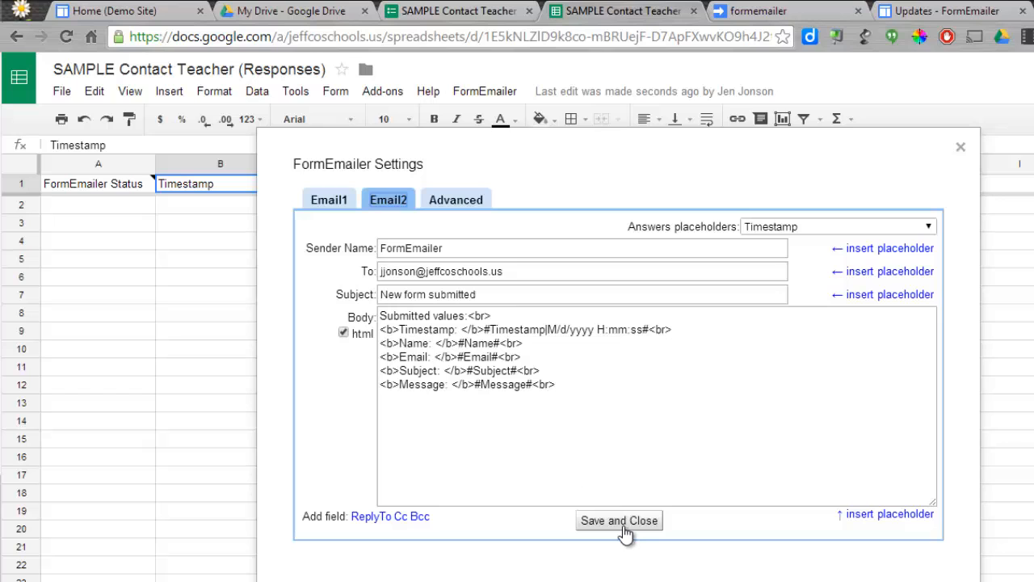
{"action": "mouse_move", "coordinate": [402, 267]}
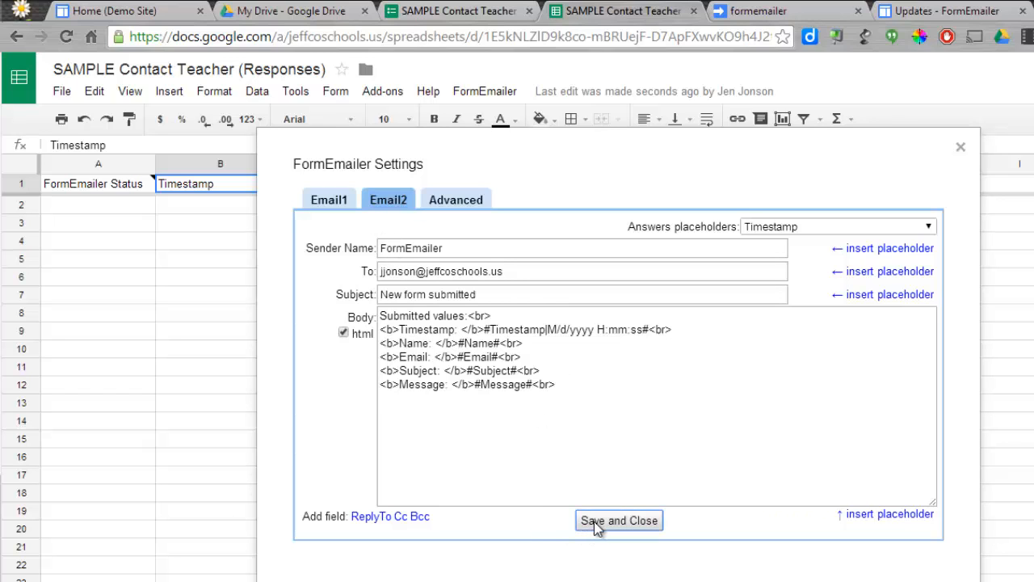
{"action": "left_click", "coordinate": [618, 520]}
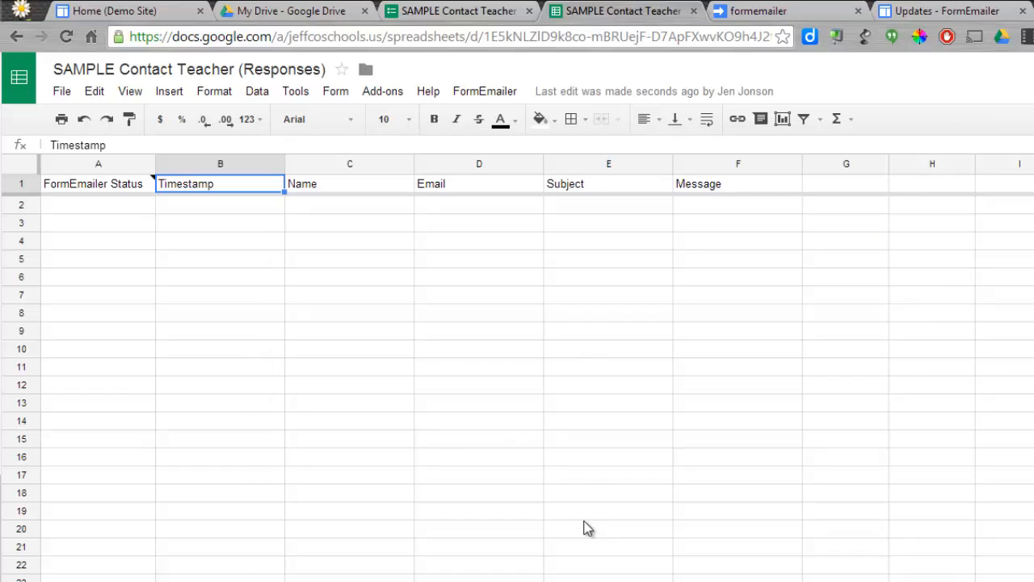
{"action": "mouse_move", "coordinate": [585, 522]}
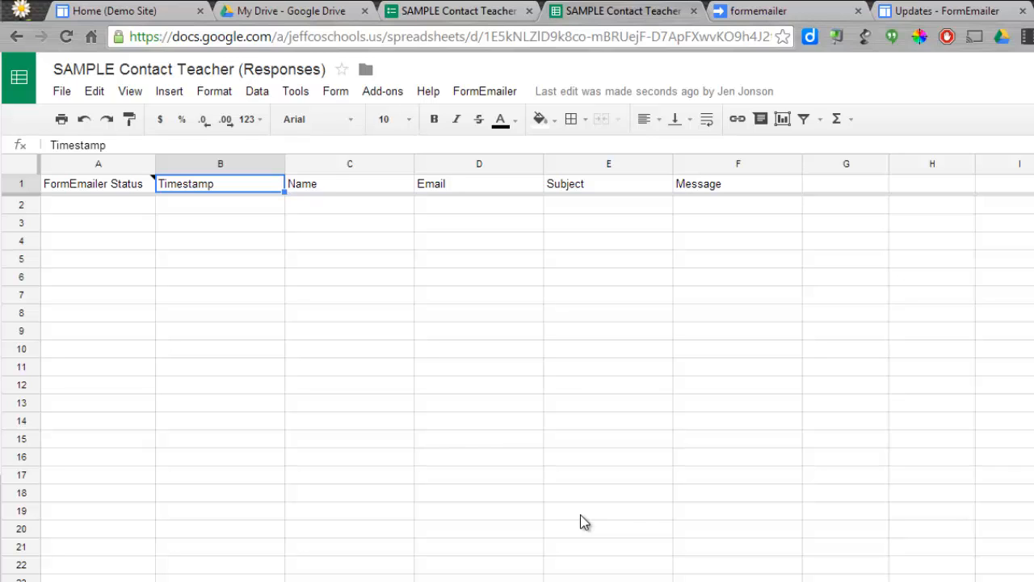
{"action": "mouse_move", "coordinate": [706, 150]}
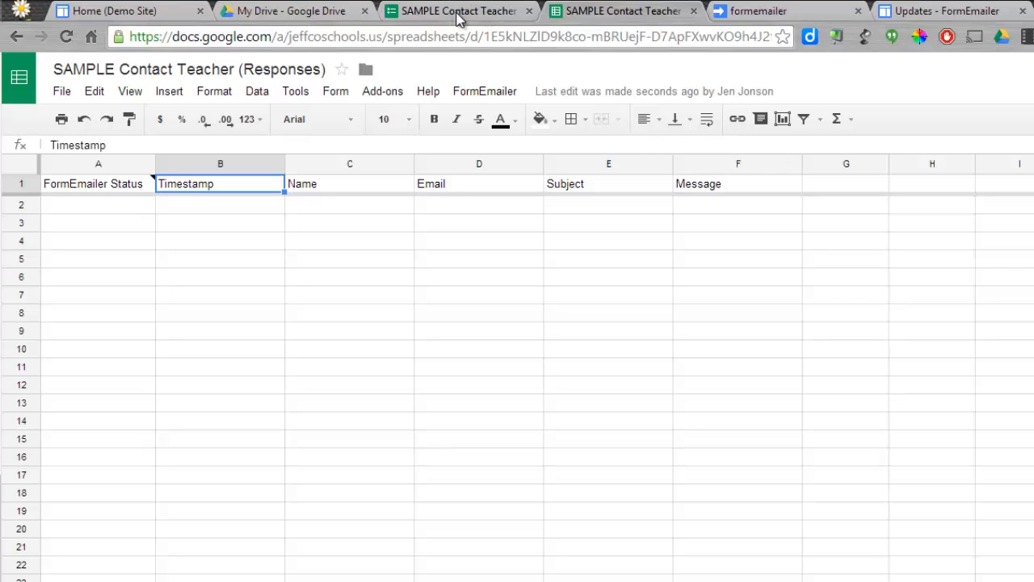
Step: Generate the contact form's iframe embed code with a 500 size value and copy it
{"action": "left_click", "coordinate": [622, 11]}
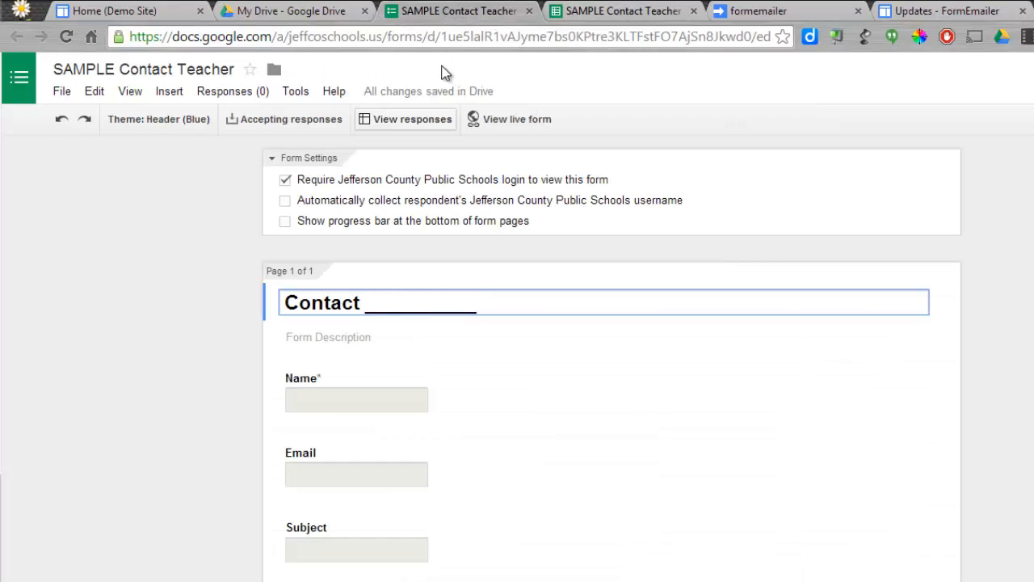
{"action": "left_click", "coordinate": [622, 11]}
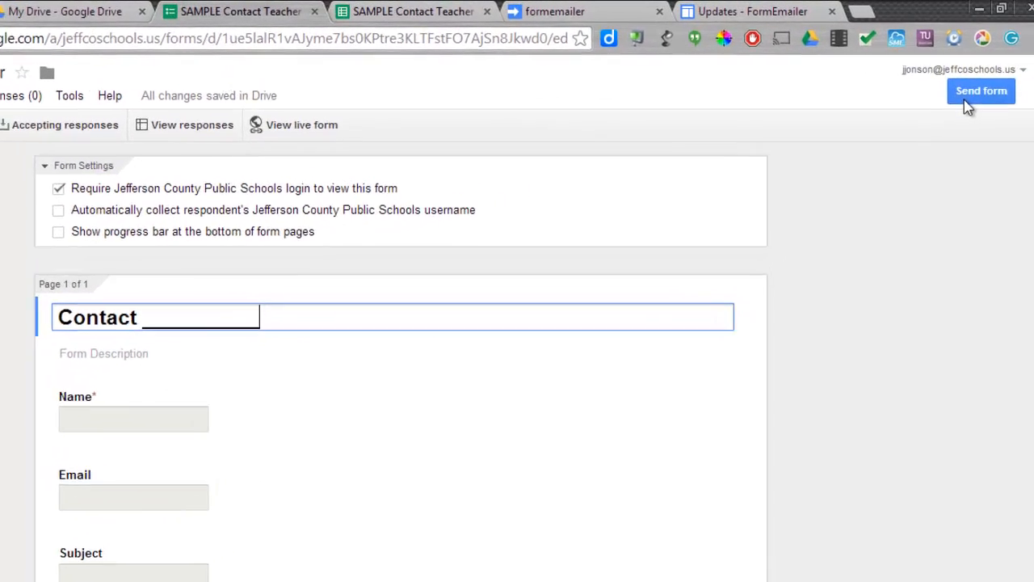
{"action": "left_click", "coordinate": [981, 90]}
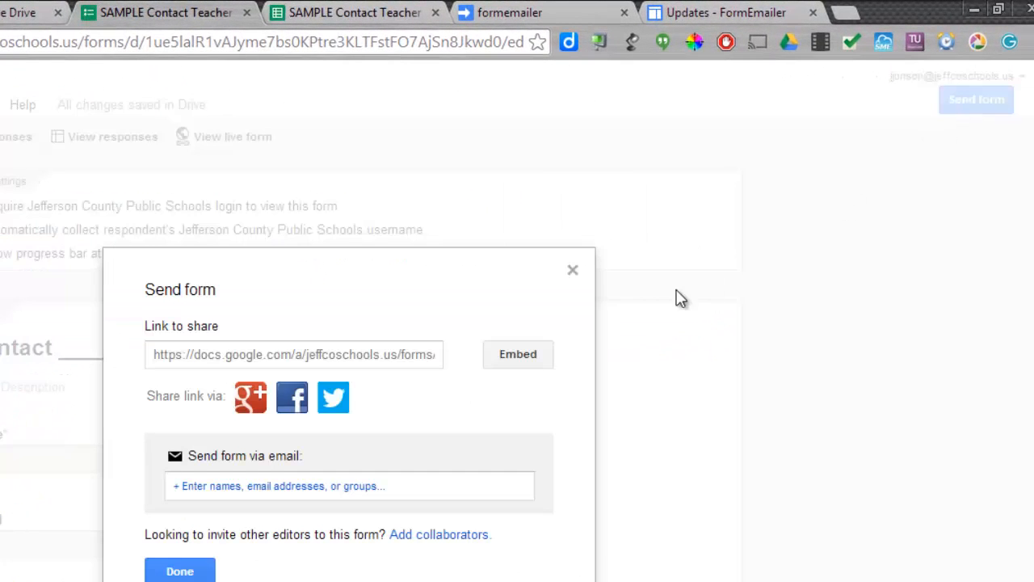
{"action": "left_click", "coordinate": [517, 354]}
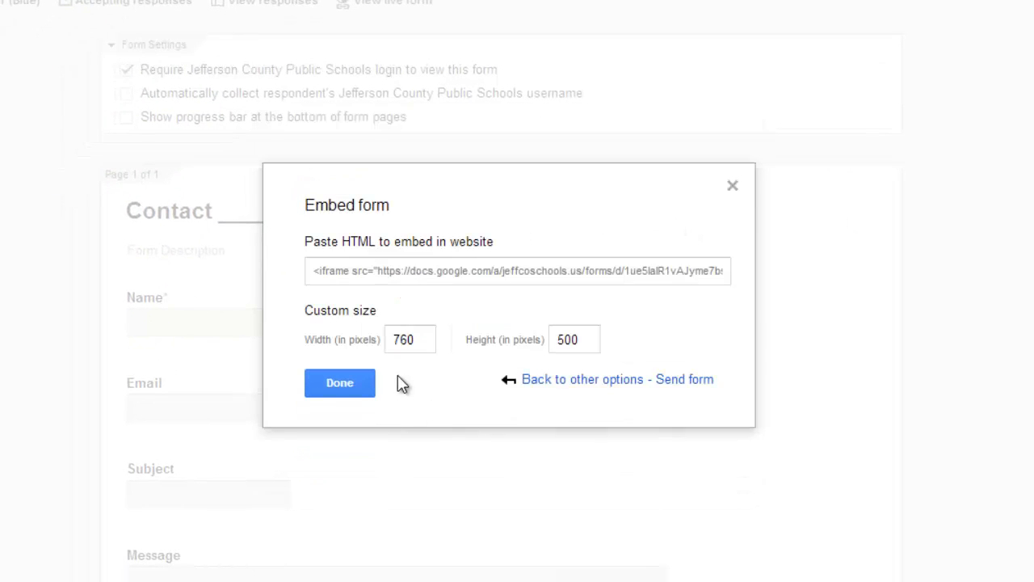
{"action": "triple_click", "coordinate": [409, 338]}
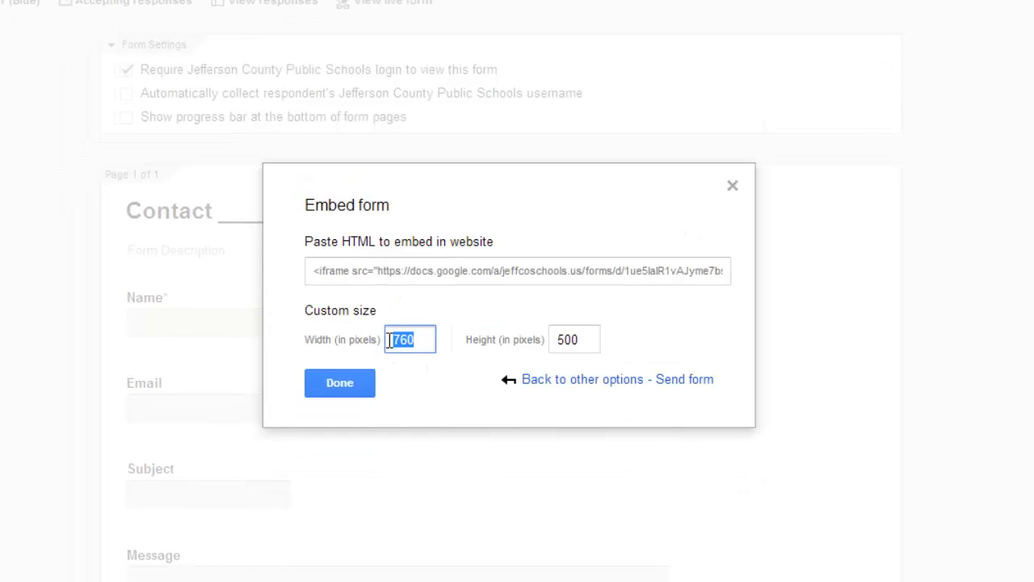
{"action": "type", "text": "500"}
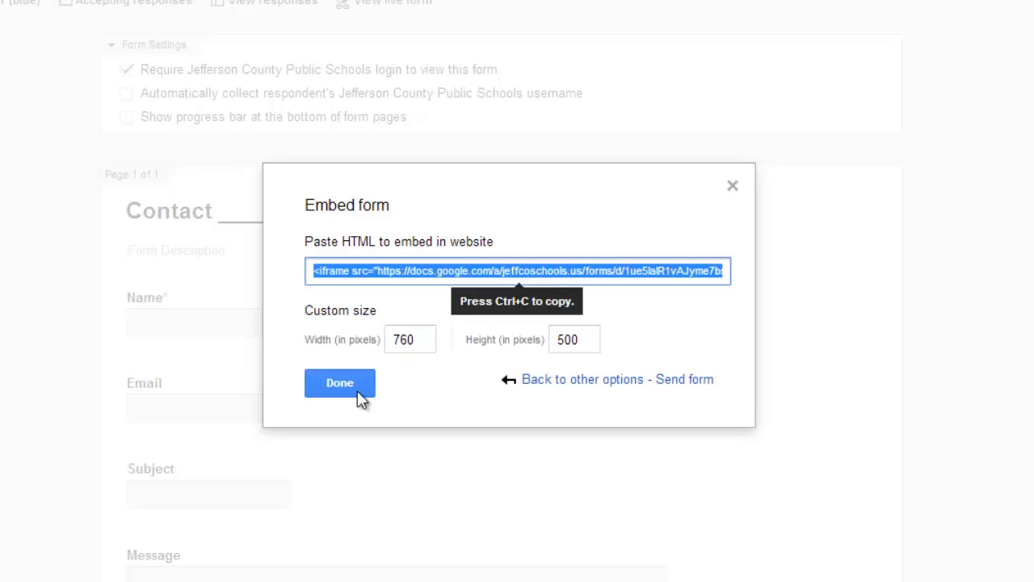
{"action": "left_click", "coordinate": [340, 382]}
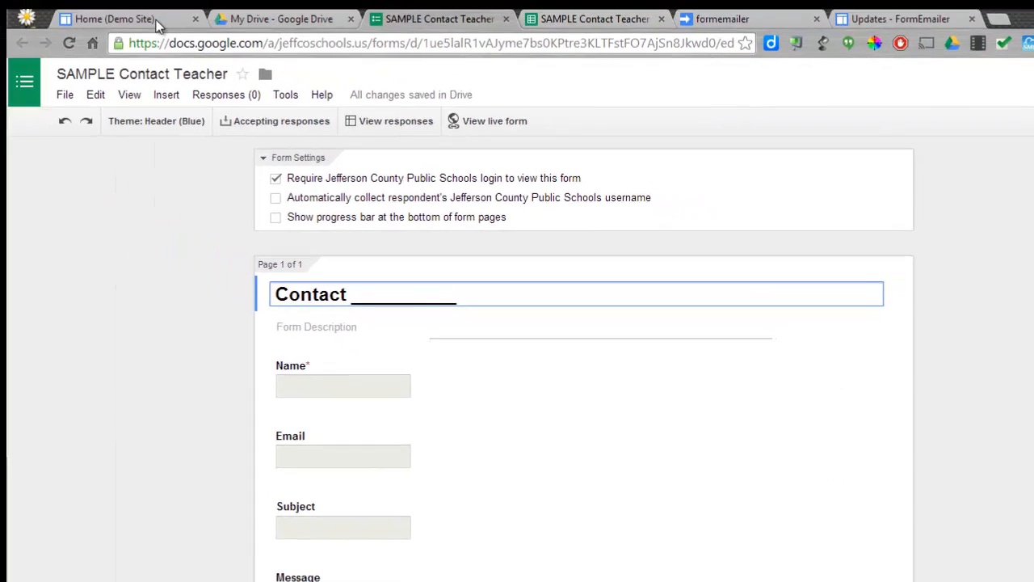
Step: Paste the form's iframe code into an HTML box on the Demo Site Home page and save
{"action": "left_click", "coordinate": [113, 18]}
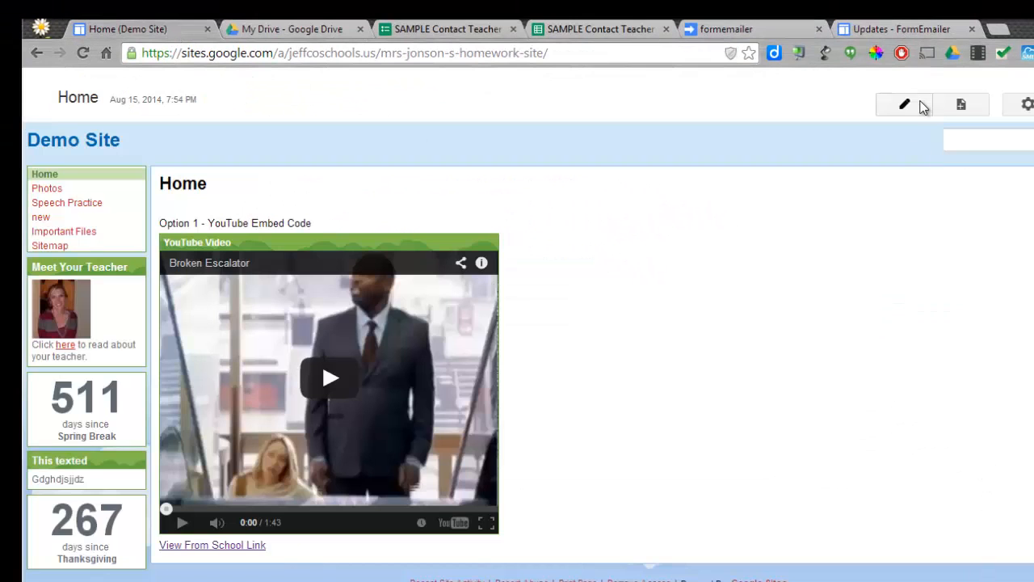
{"action": "left_click", "coordinate": [904, 105]}
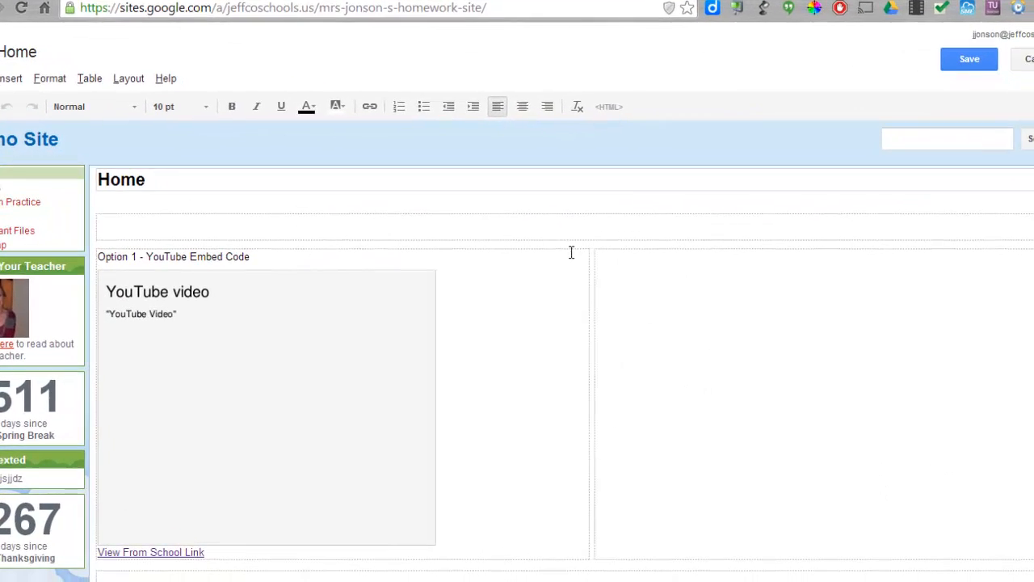
{"action": "mouse_move", "coordinate": [657, 372]}
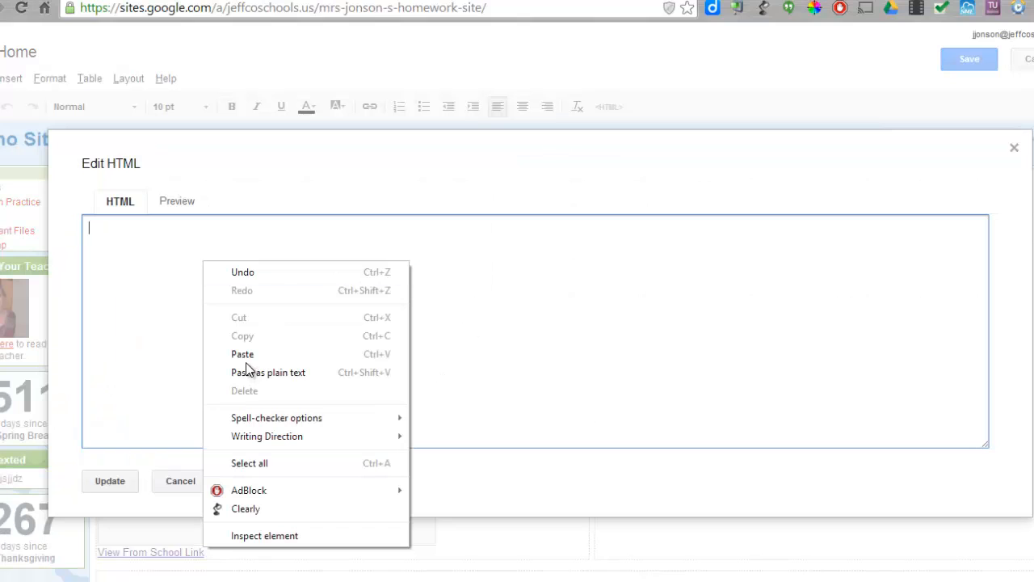
{"action": "left_click", "coordinate": [242, 354]}
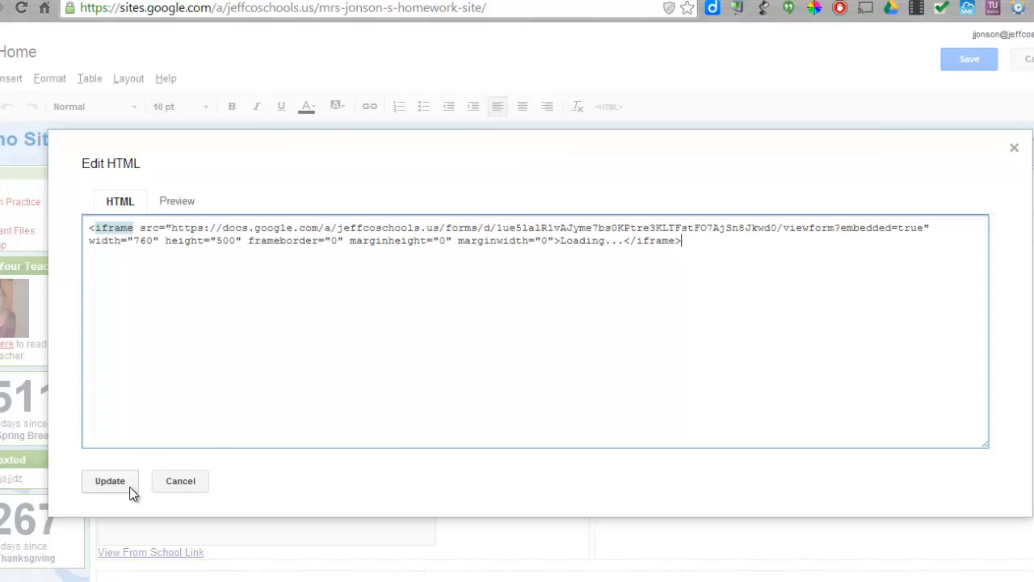
{"action": "left_click", "coordinate": [109, 481]}
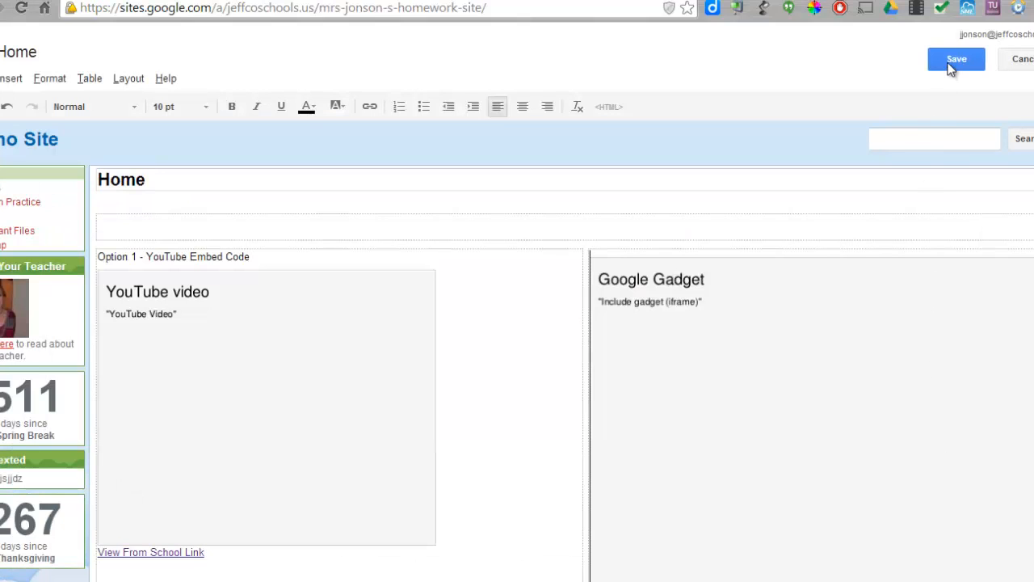
{"action": "left_click", "coordinate": [955, 58]}
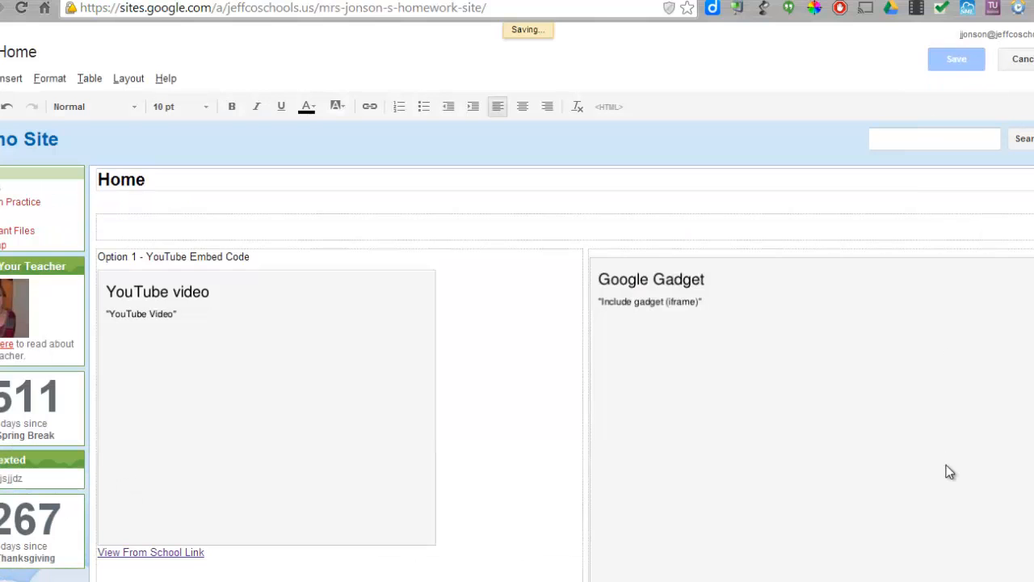
{"action": "left_click", "coordinate": [956, 59]}
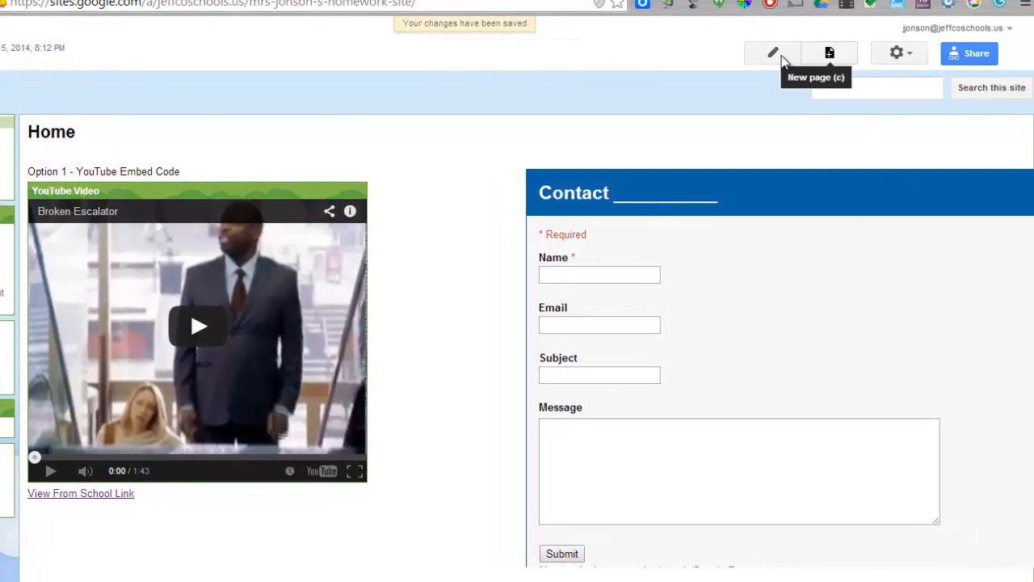
Step: Apply a new width to the embedded form gadget, then enter 'Test' in the form's Name field
{"action": "left_click", "coordinate": [772, 52]}
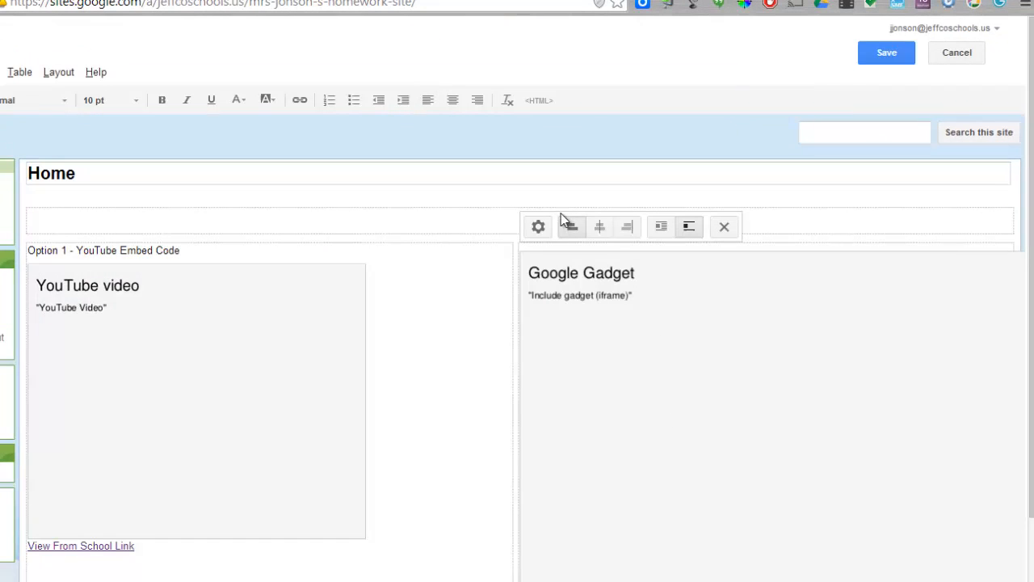
{"action": "left_click", "coordinate": [538, 226]}
{"action": "type", "text": "5"}
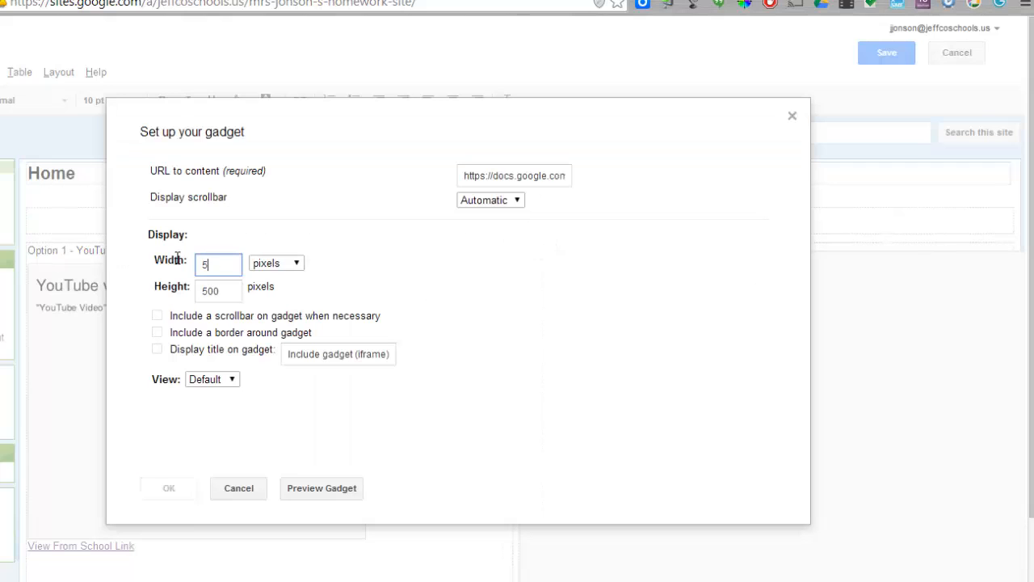
{"action": "left_click", "coordinate": [168, 488]}
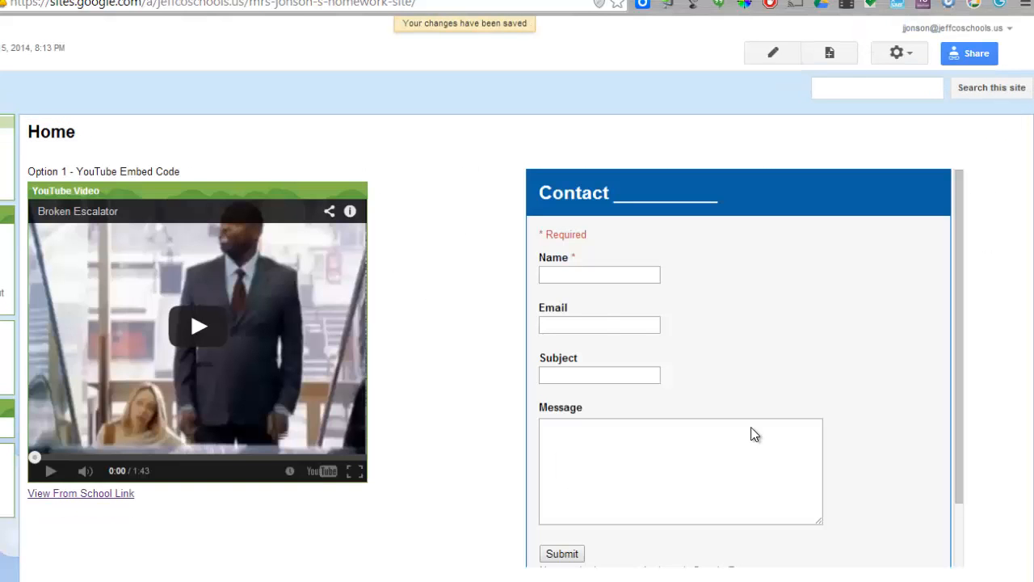
{"action": "left_click", "coordinate": [599, 275]}
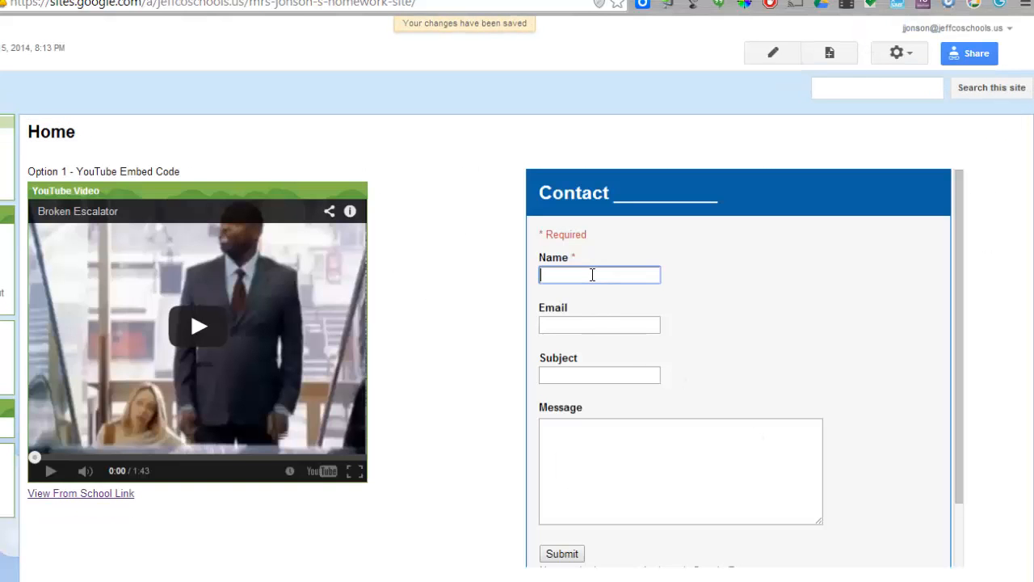
{"action": "type", "text": "Test"}
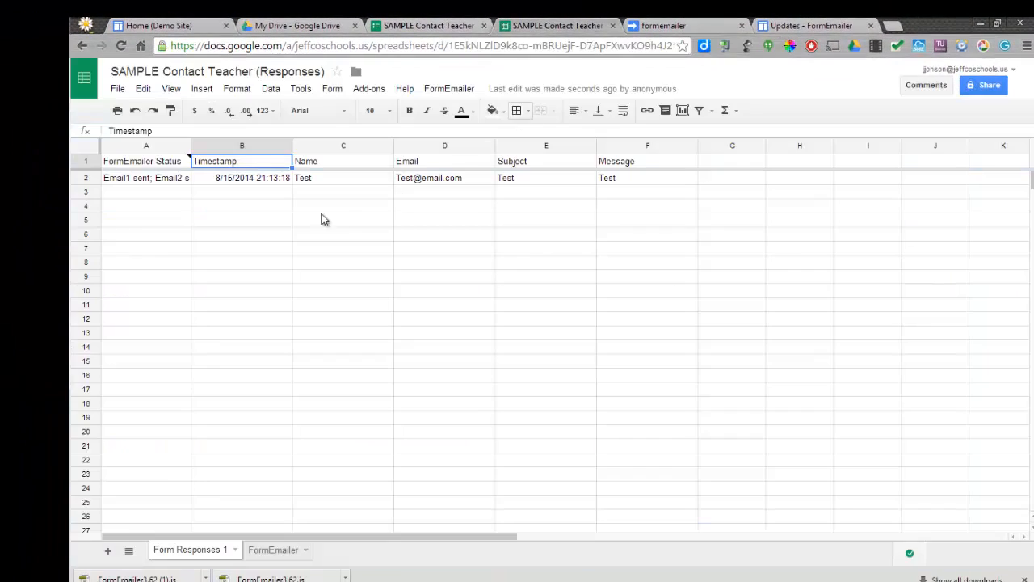
{"action": "mouse_move", "coordinate": [585, 202]}
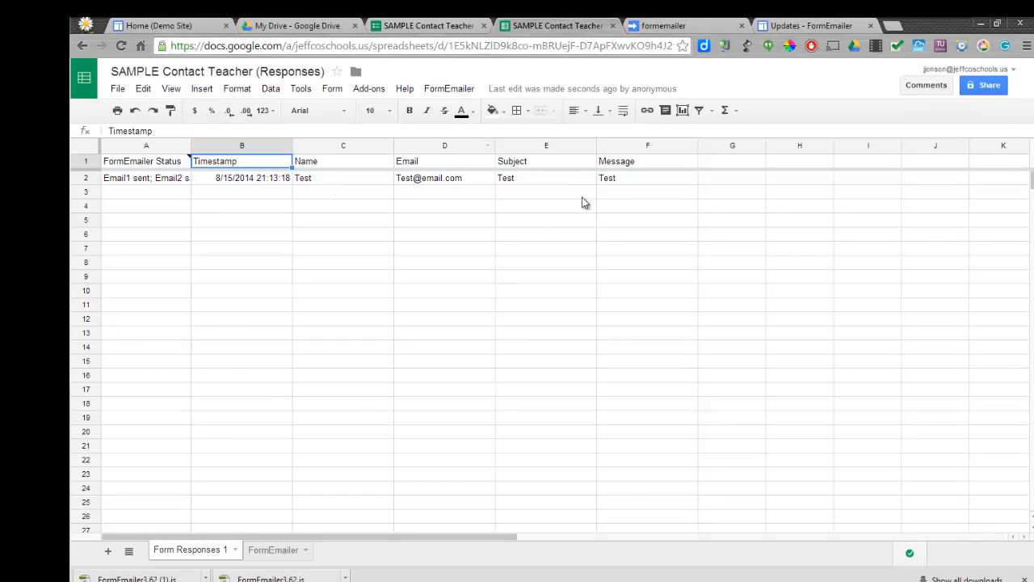
{"action": "mouse_move", "coordinate": [146, 191]}
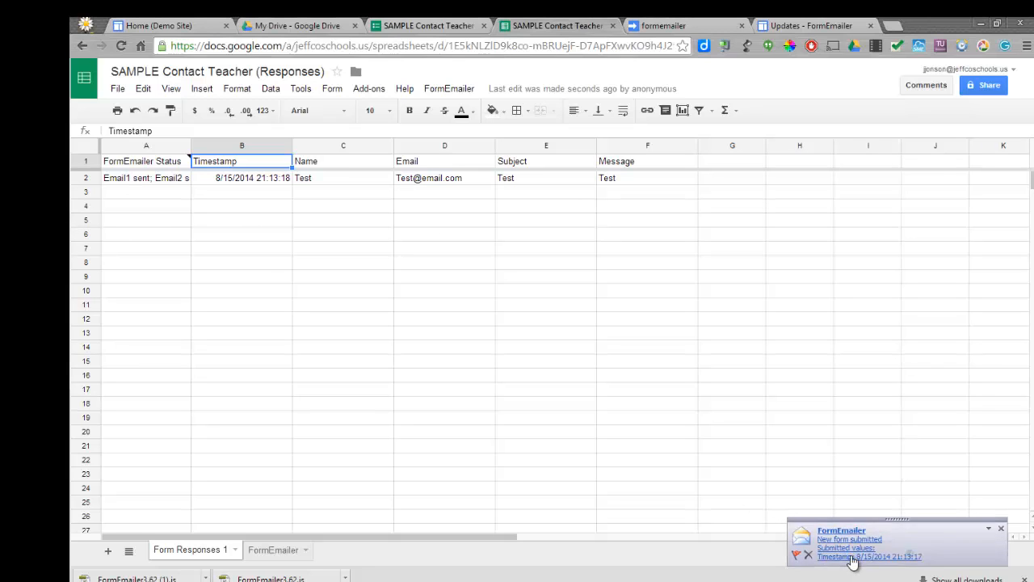
{"action": "left_click", "coordinate": [868, 557]}
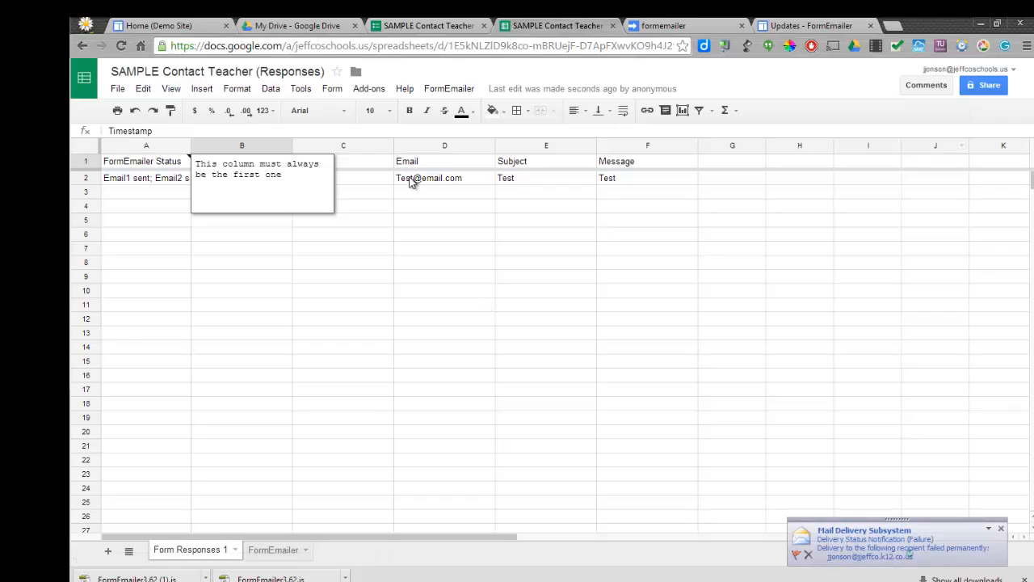
{"action": "left_click", "coordinate": [368, 88]}
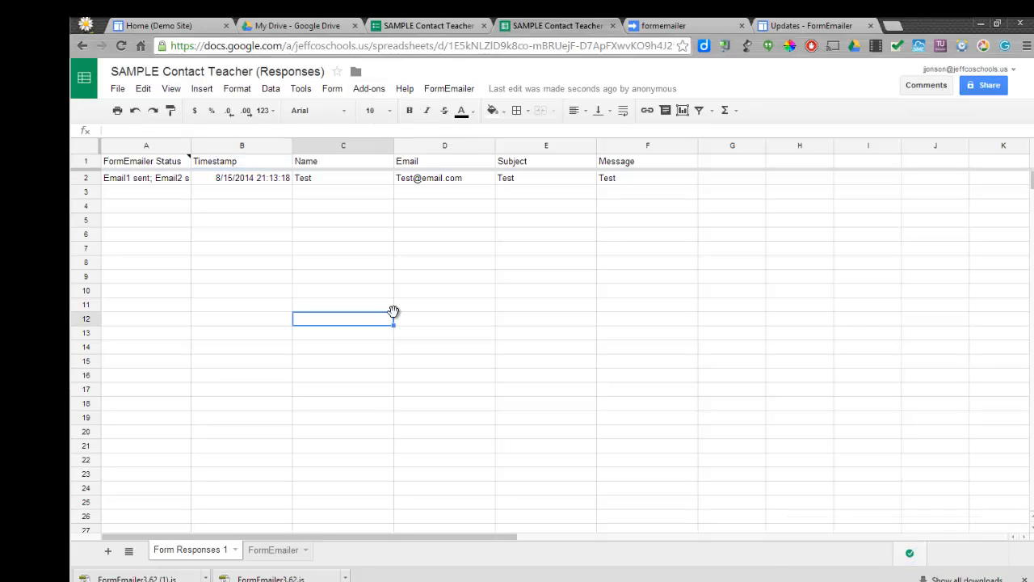
{"action": "mouse_move", "coordinate": [402, 450]}
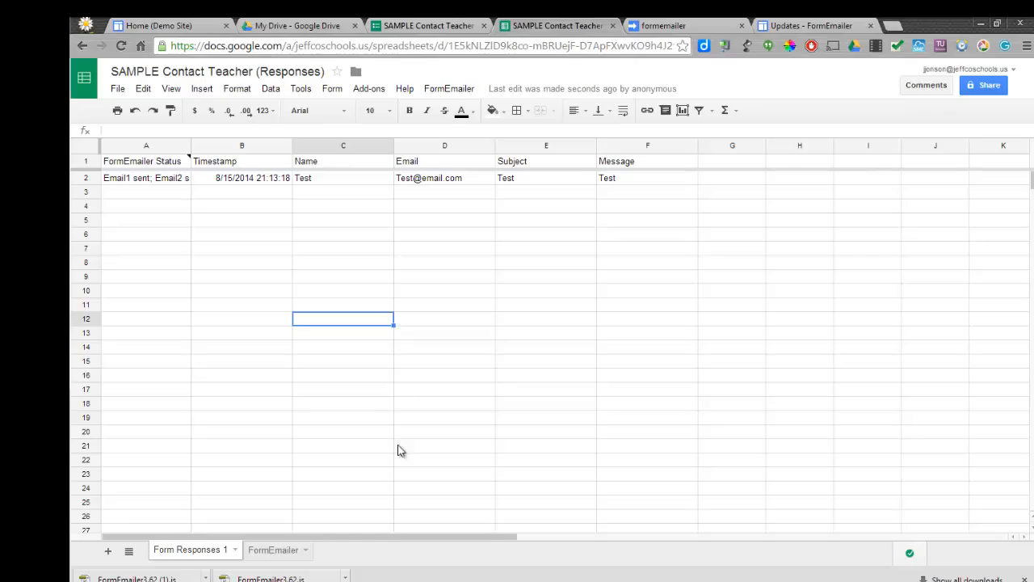